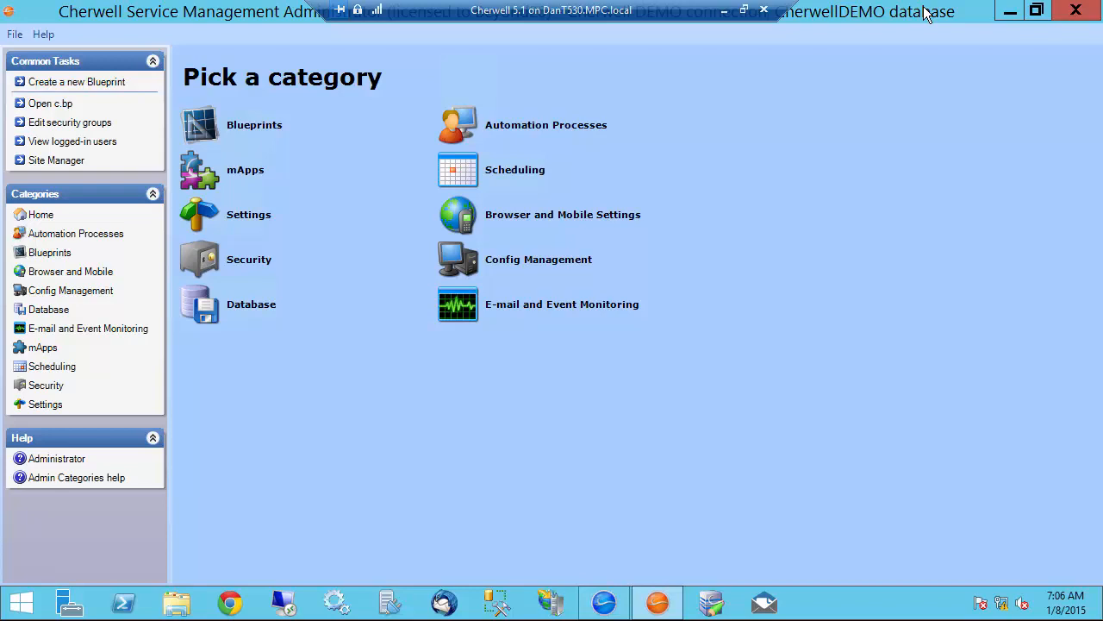
{"action": "mouse_move", "coordinate": [917, 155]}
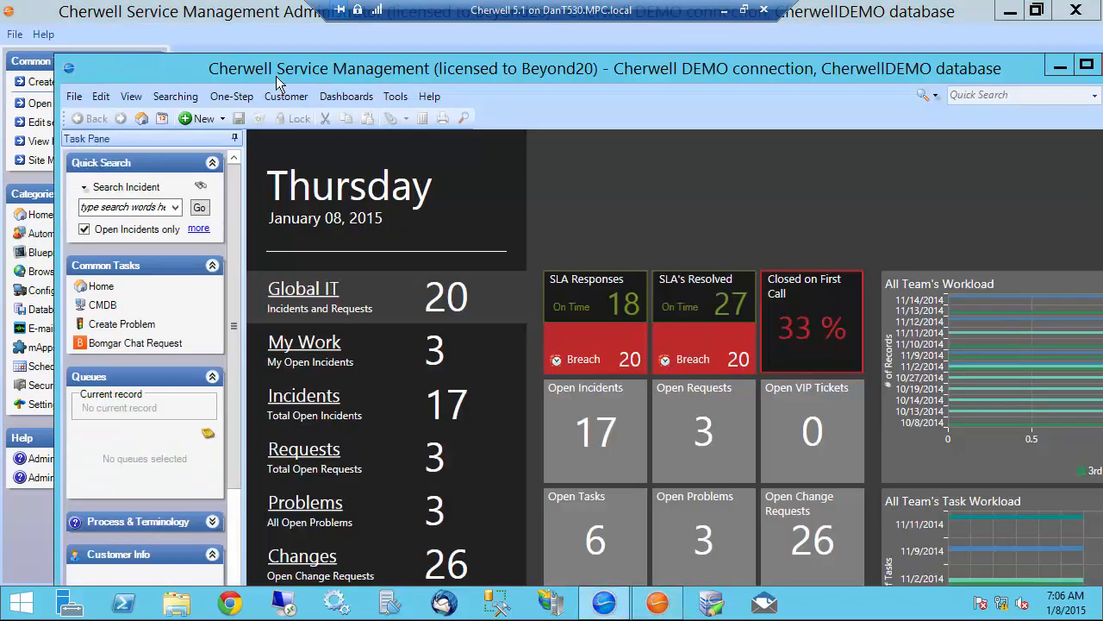
Maximize the Administrator window and show the Settings category's task list.
{"action": "left_click", "coordinate": [743, 11]}
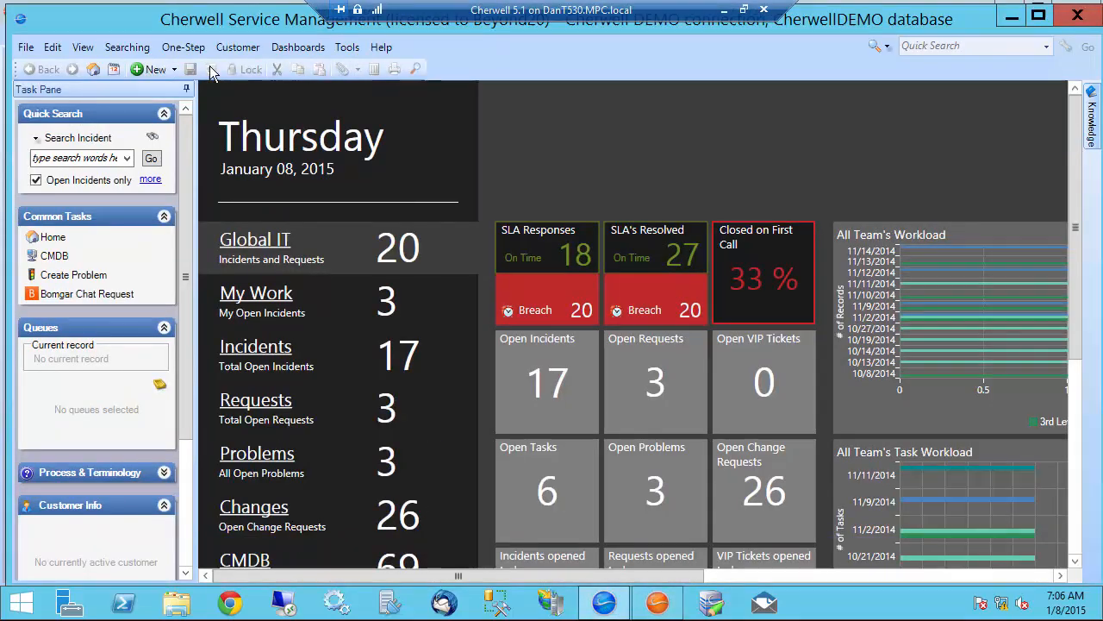
{"action": "mouse_move", "coordinate": [466, 134]}
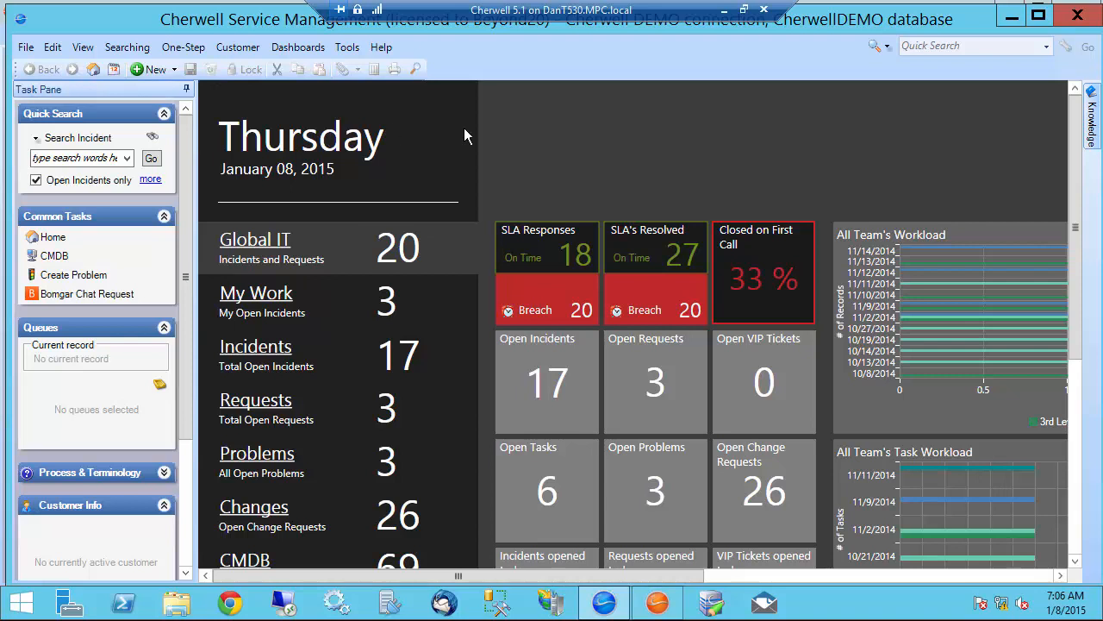
{"action": "mouse_move", "coordinate": [14, 95]}
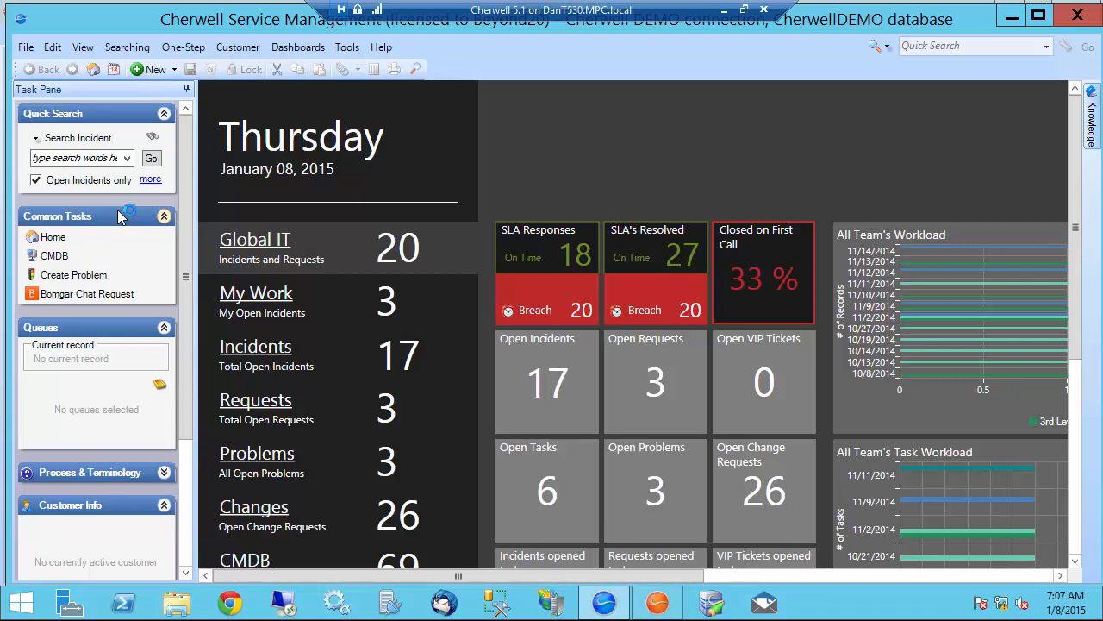
{"action": "left_click", "coordinate": [657, 602]}
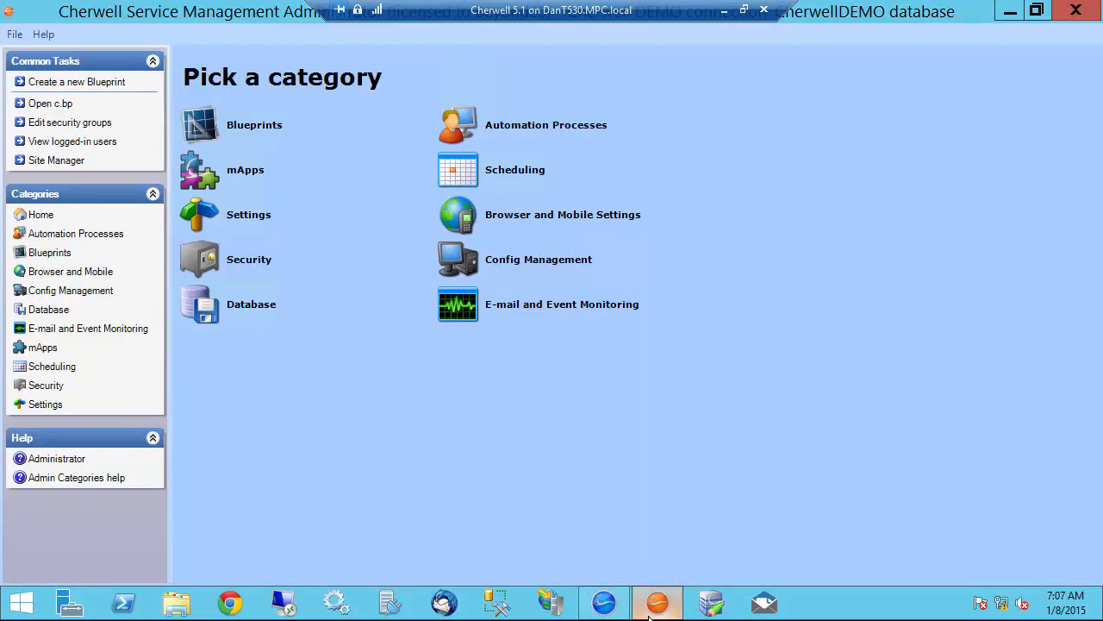
{"action": "mouse_move", "coordinate": [266, 161]}
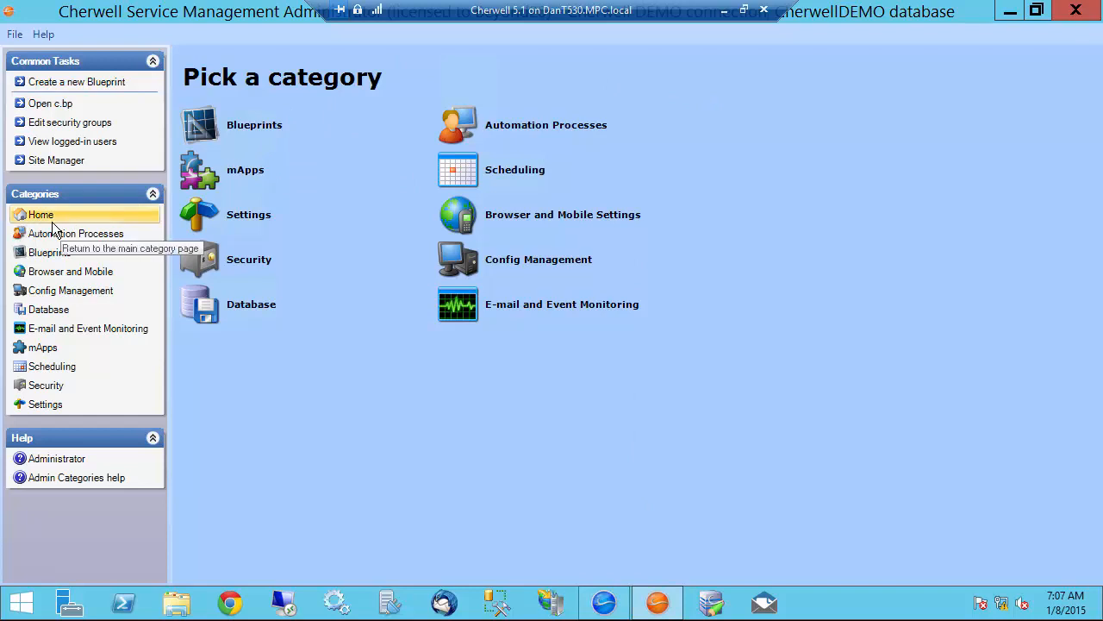
{"action": "left_click", "coordinate": [45, 403]}
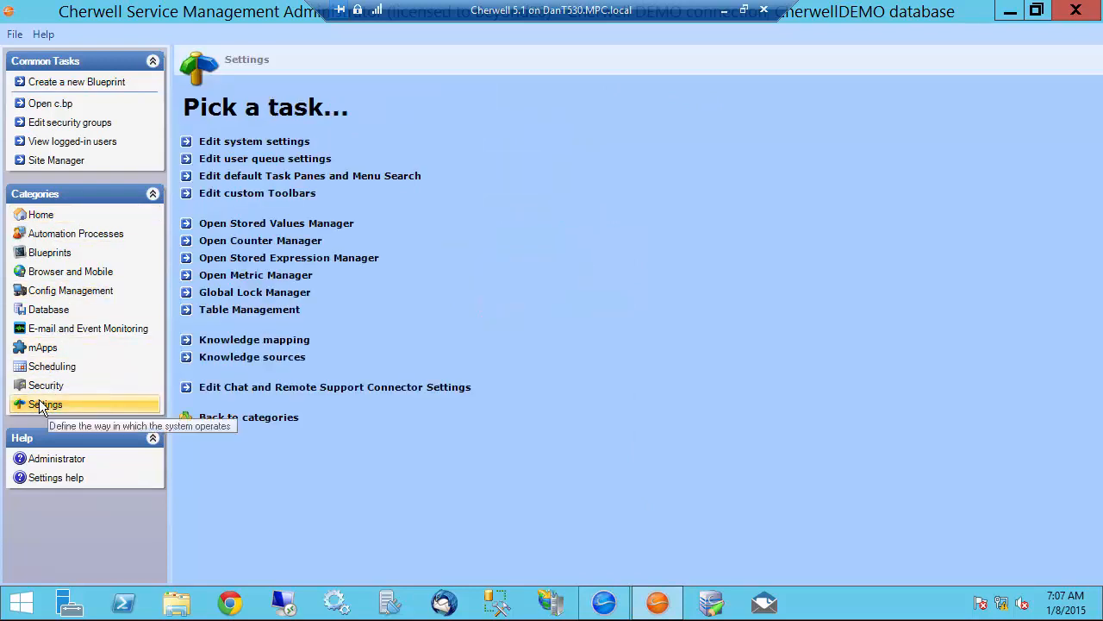
{"action": "mouse_move", "coordinate": [231, 181]}
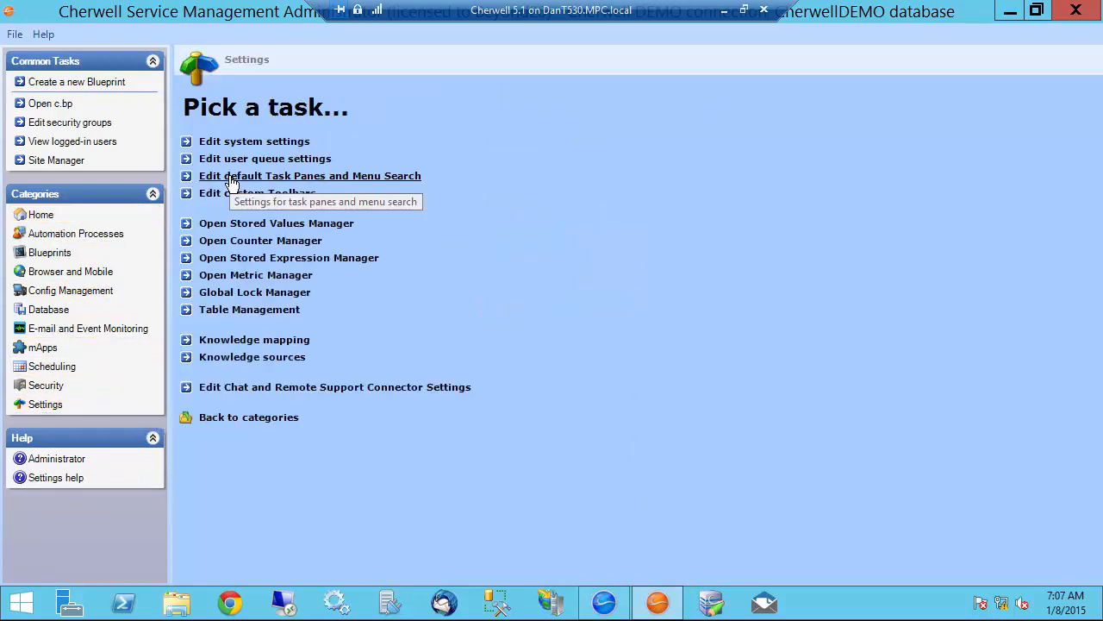
Edit the Default role's global task pane and search settings.
{"action": "left_click", "coordinate": [310, 176]}
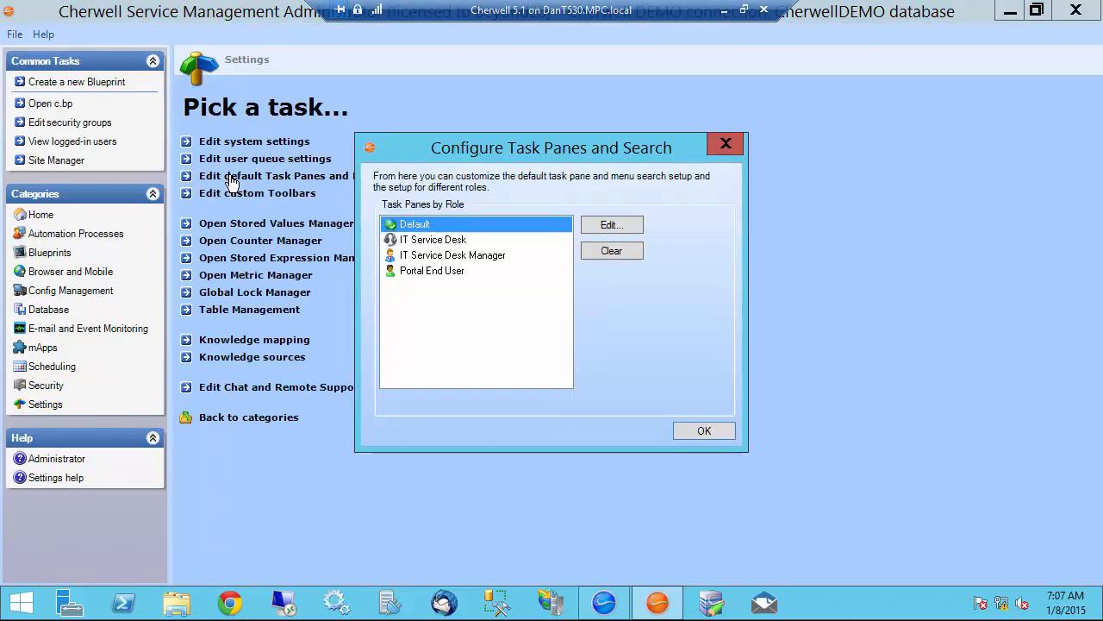
{"action": "mouse_move", "coordinate": [473, 267]}
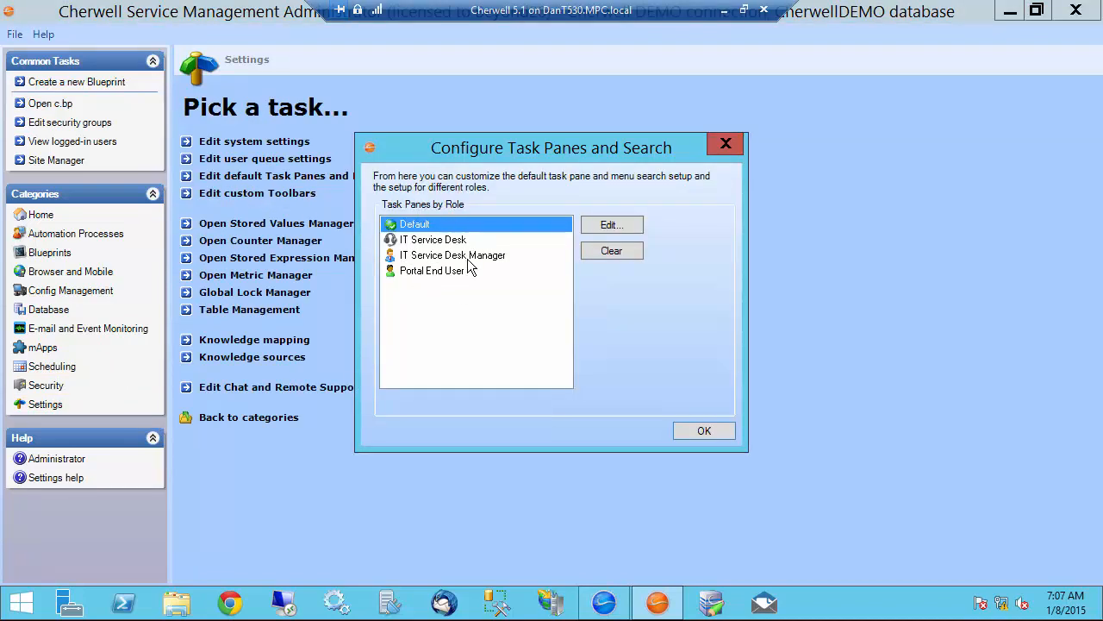
{"action": "mouse_move", "coordinate": [422, 267]}
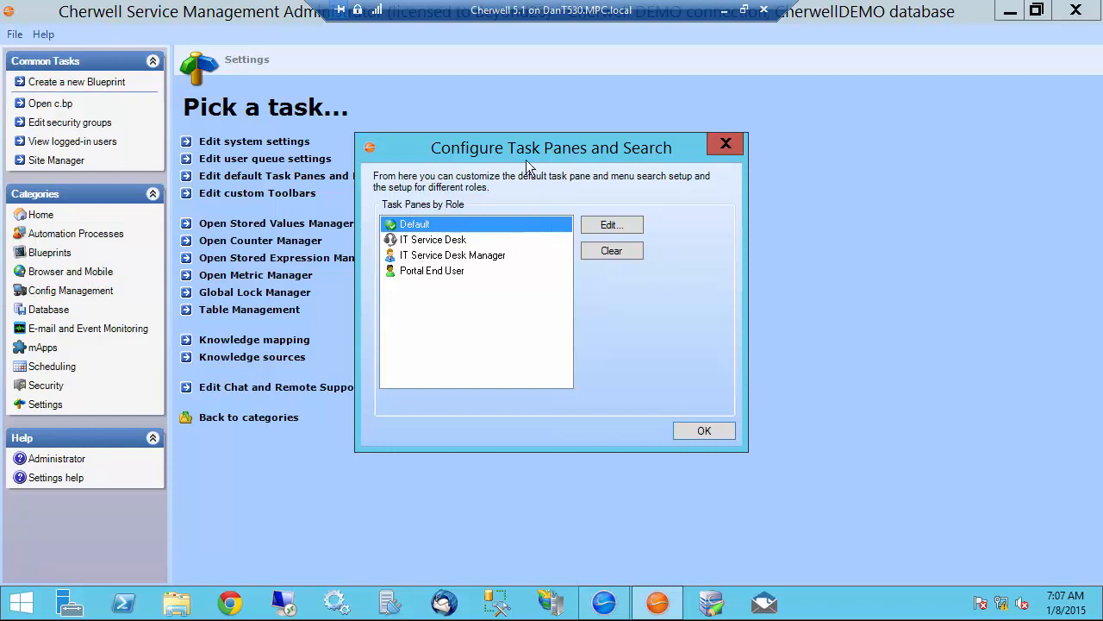
{"action": "mouse_move", "coordinate": [405, 250]}
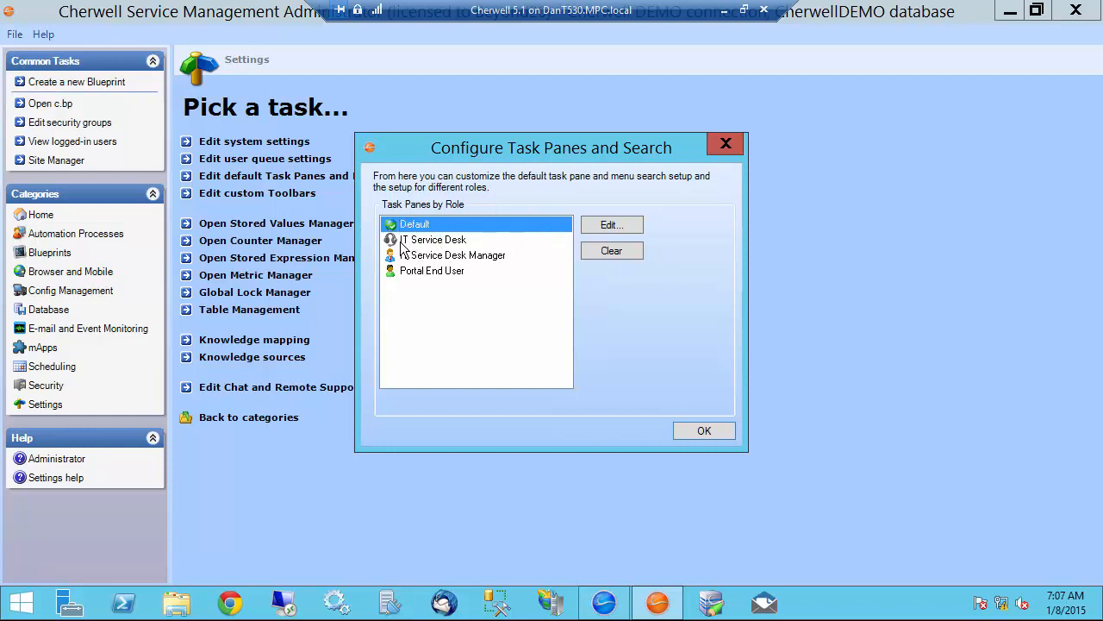
{"action": "mouse_move", "coordinate": [483, 258]}
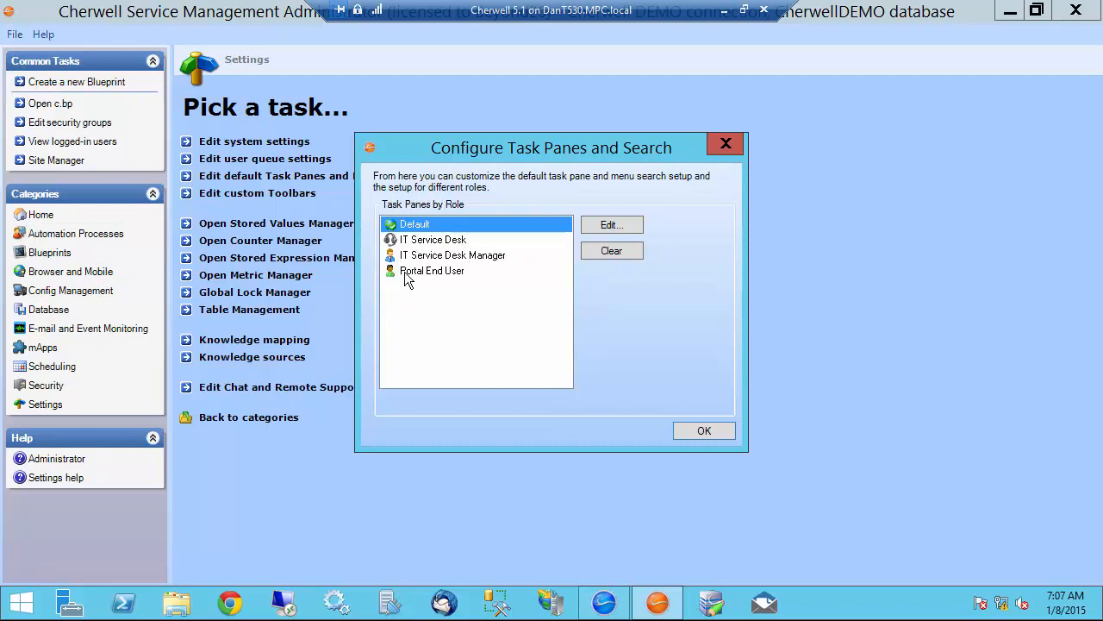
{"action": "mouse_move", "coordinate": [406, 239]}
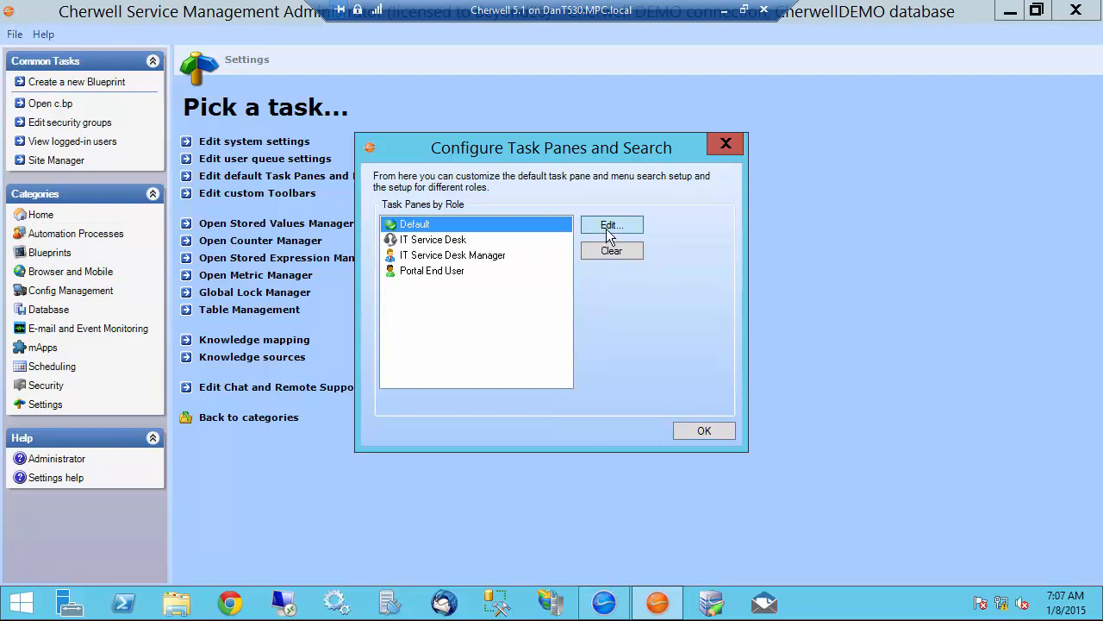
{"action": "left_click", "coordinate": [610, 224]}
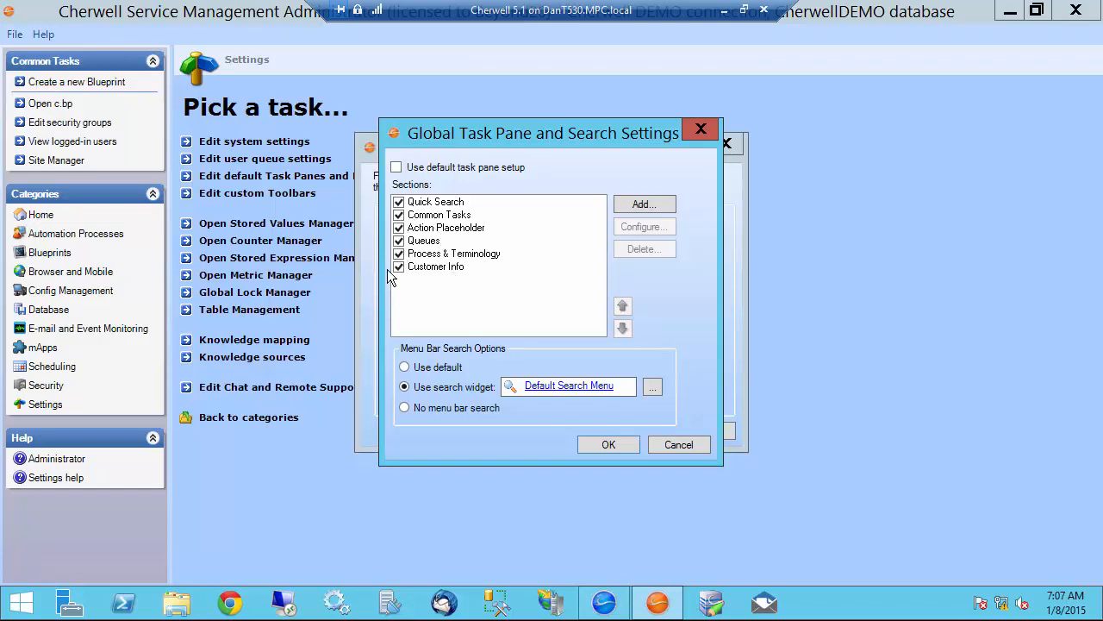
Uncheck the Queues section and select Common Tasks in the default task pane.
{"action": "left_click", "coordinate": [435, 265]}
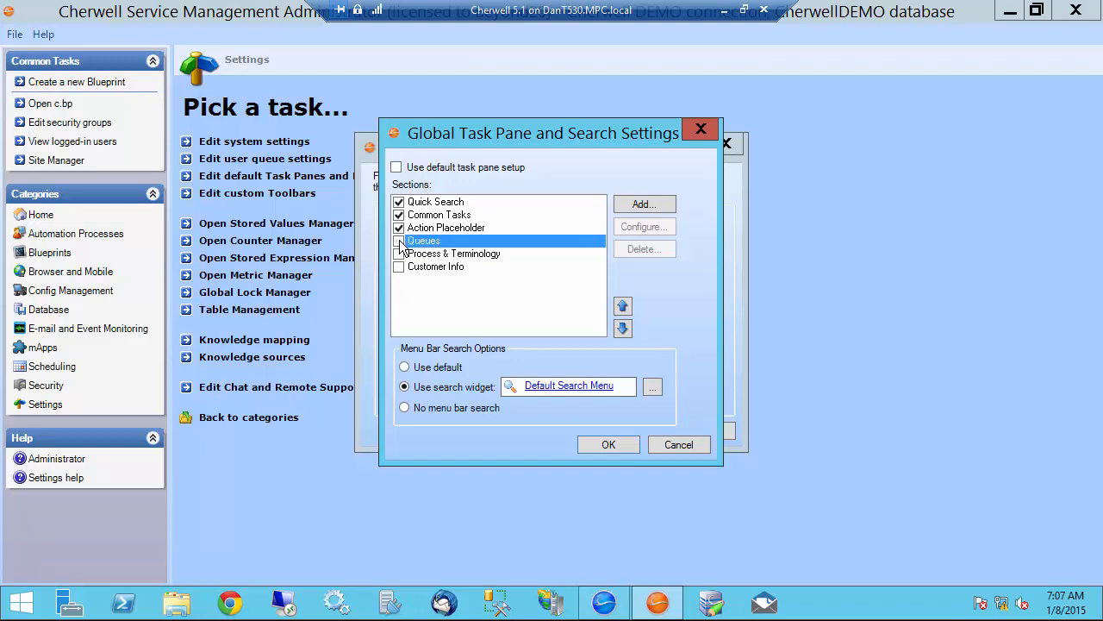
{"action": "left_click", "coordinate": [439, 214]}
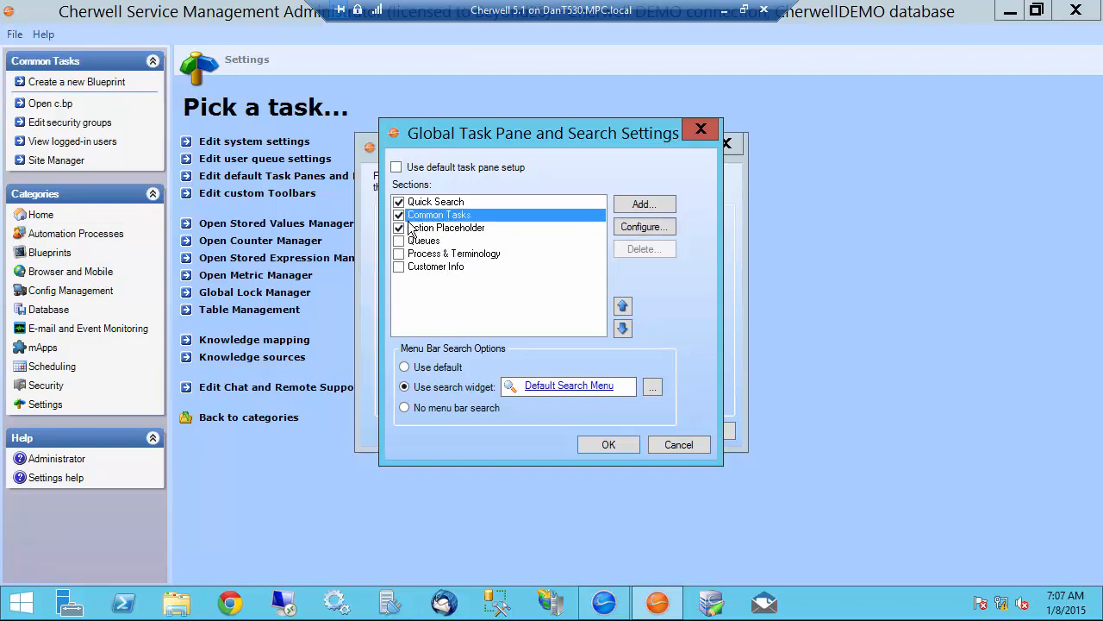
{"action": "left_click", "coordinate": [399, 228]}
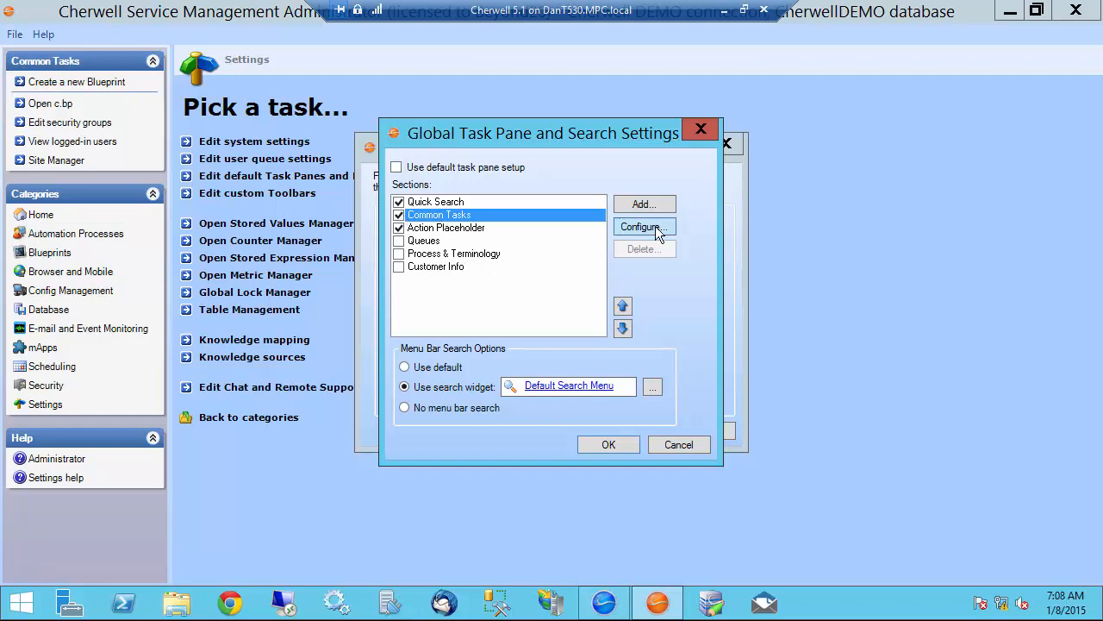
Add Change Calendar to the Common Tasks actions and move it below Home.
{"action": "left_click", "coordinate": [642, 228]}
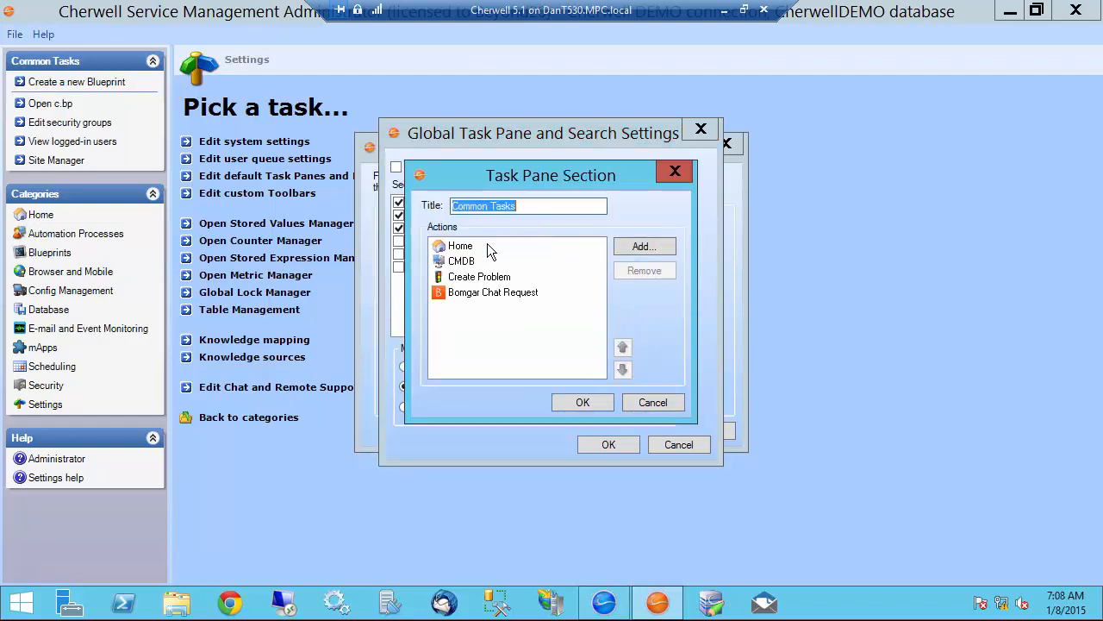
{"action": "left_click", "coordinate": [479, 275]}
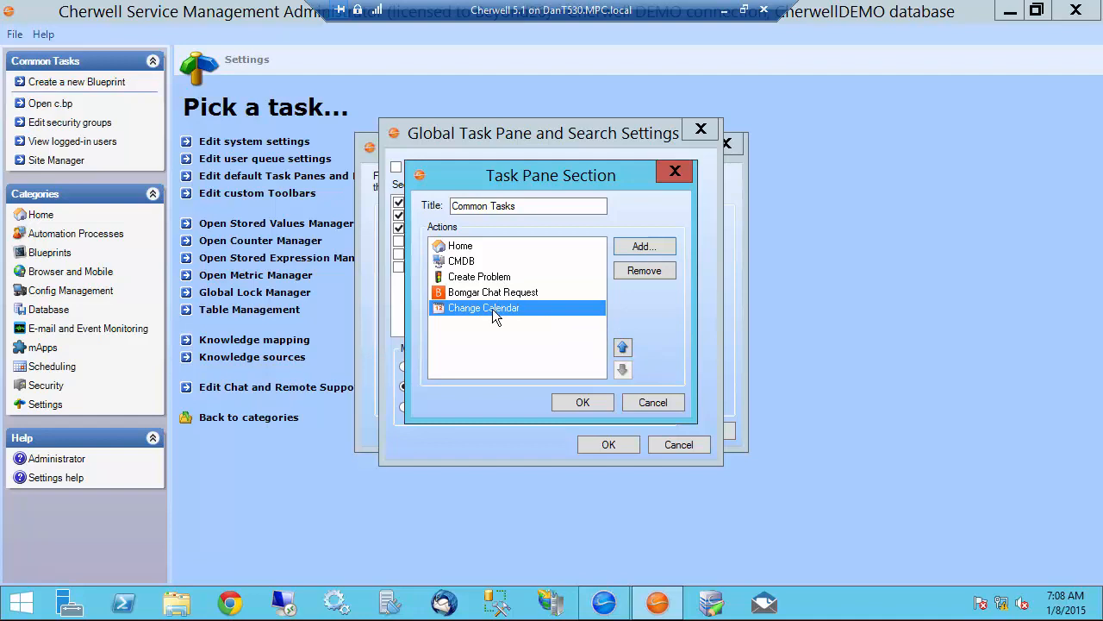
{"action": "left_click", "coordinate": [622, 348]}
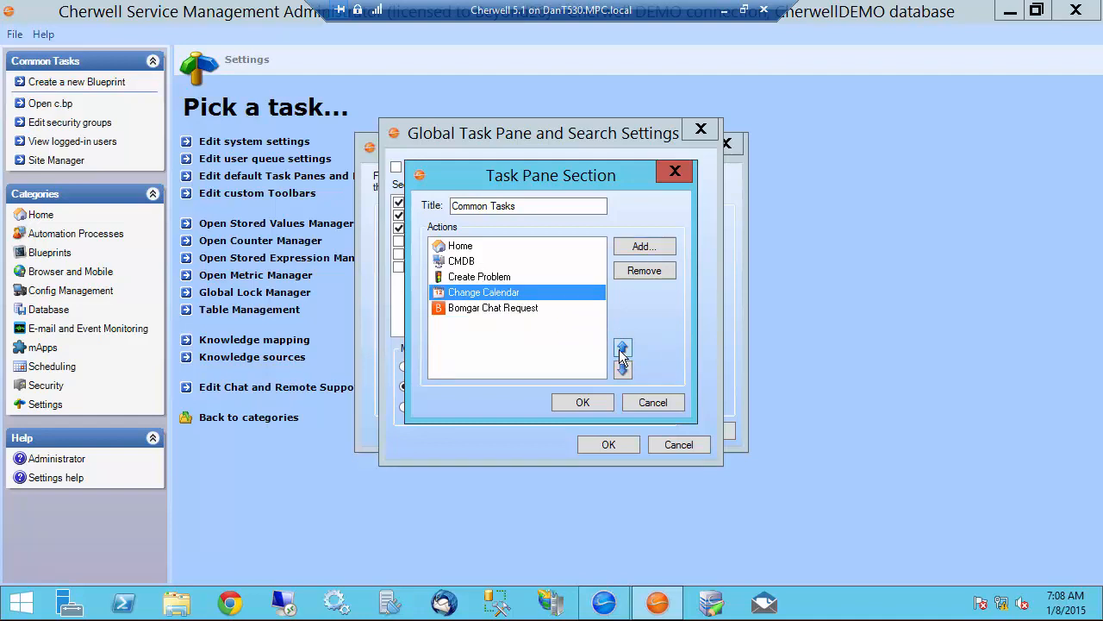
{"action": "left_click", "coordinate": [623, 348]}
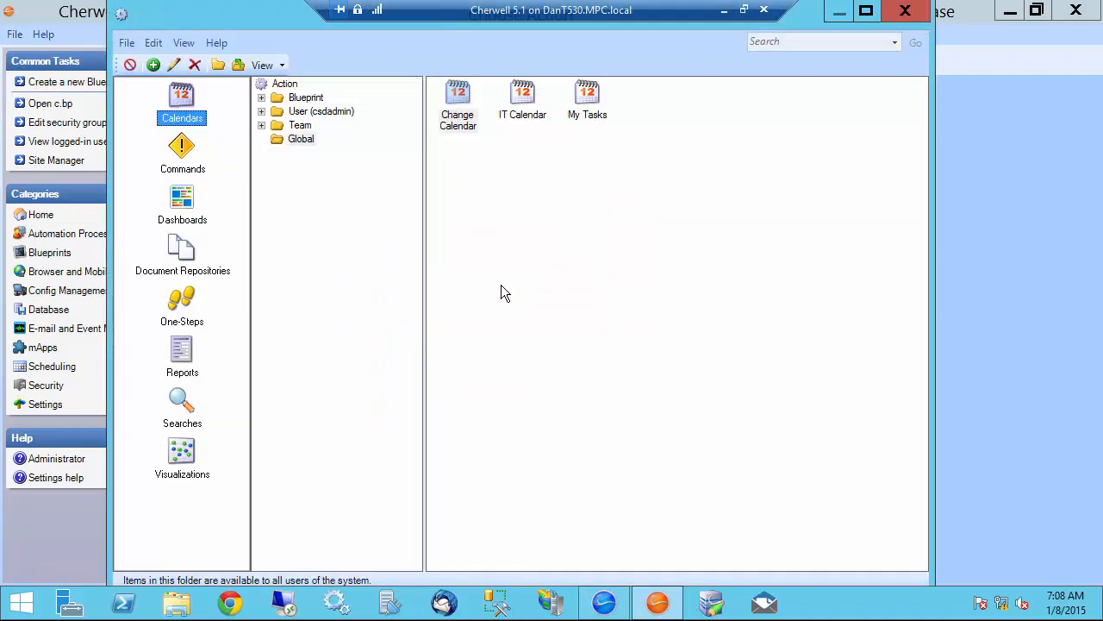
Add New Incident to the Common Tasks actions and move it just below CMDB.
{"action": "left_click", "coordinate": [183, 307]}
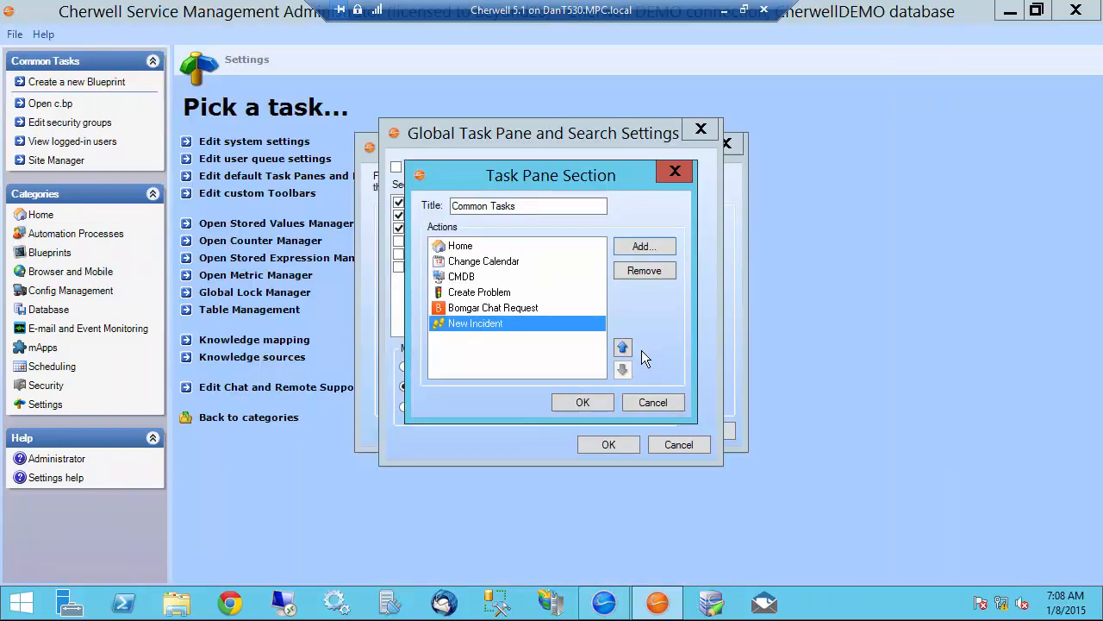
{"action": "left_click", "coordinate": [623, 347]}
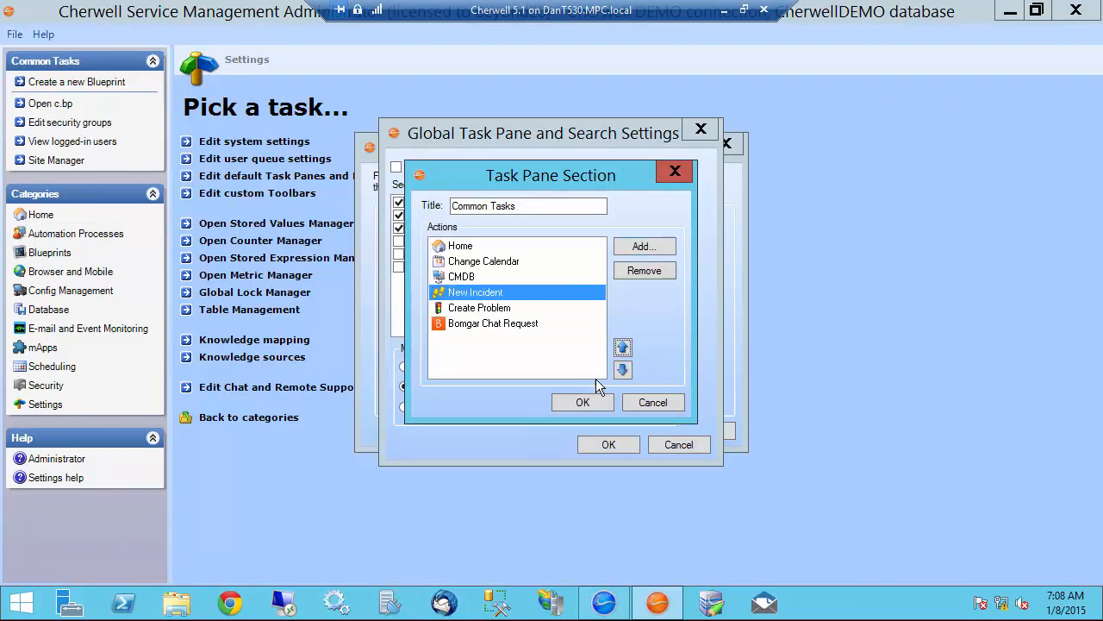
Confirm the Common Tasks actions and save the Default role's task pane settings.
{"action": "left_click", "coordinate": [583, 403]}
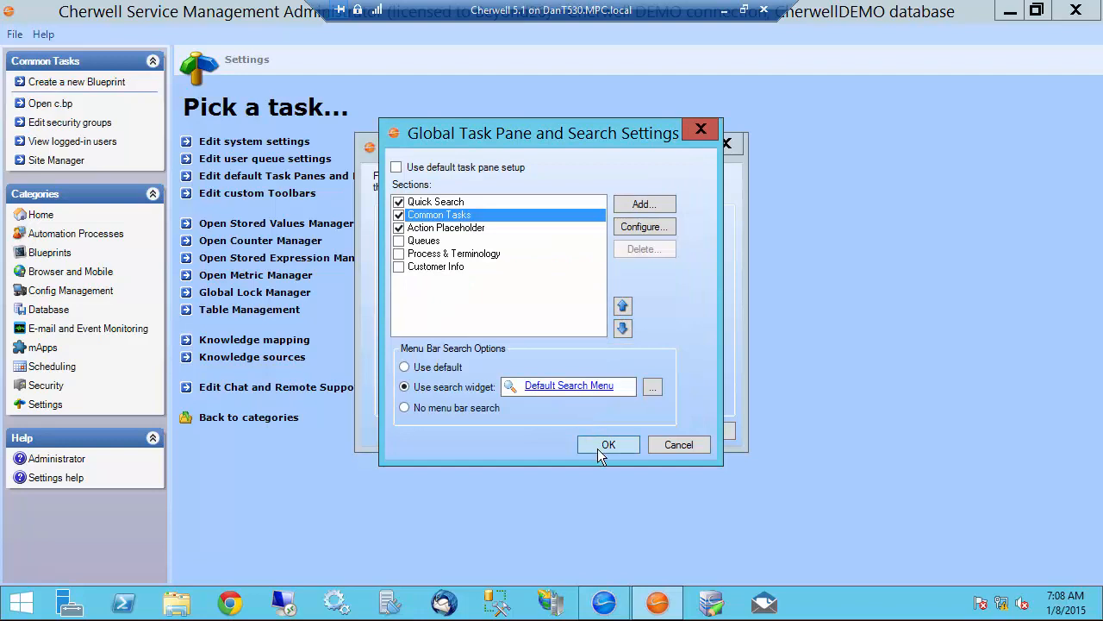
{"action": "left_click", "coordinate": [608, 444]}
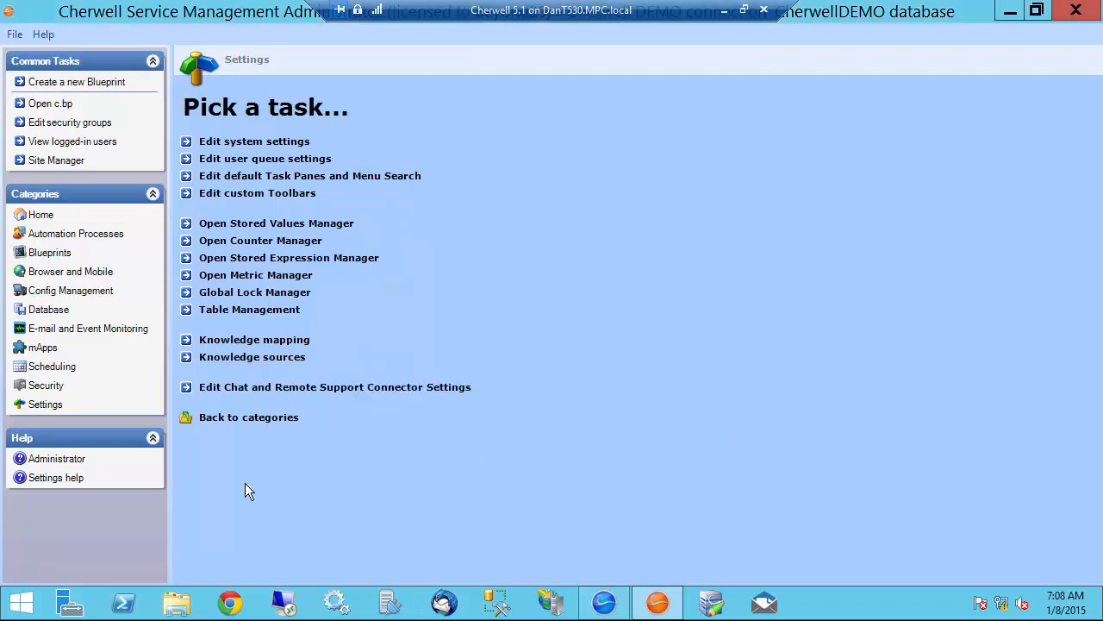
{"action": "mouse_move", "coordinate": [245, 495]}
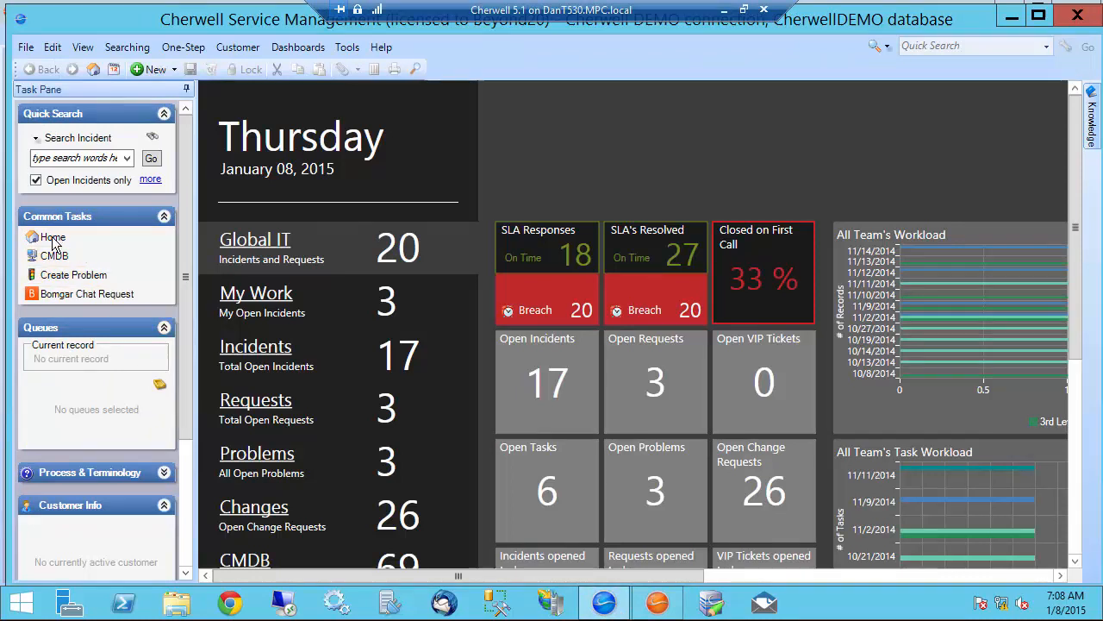
Log off the client, choosing to log off here and change user.
{"action": "left_click", "coordinate": [25, 47]}
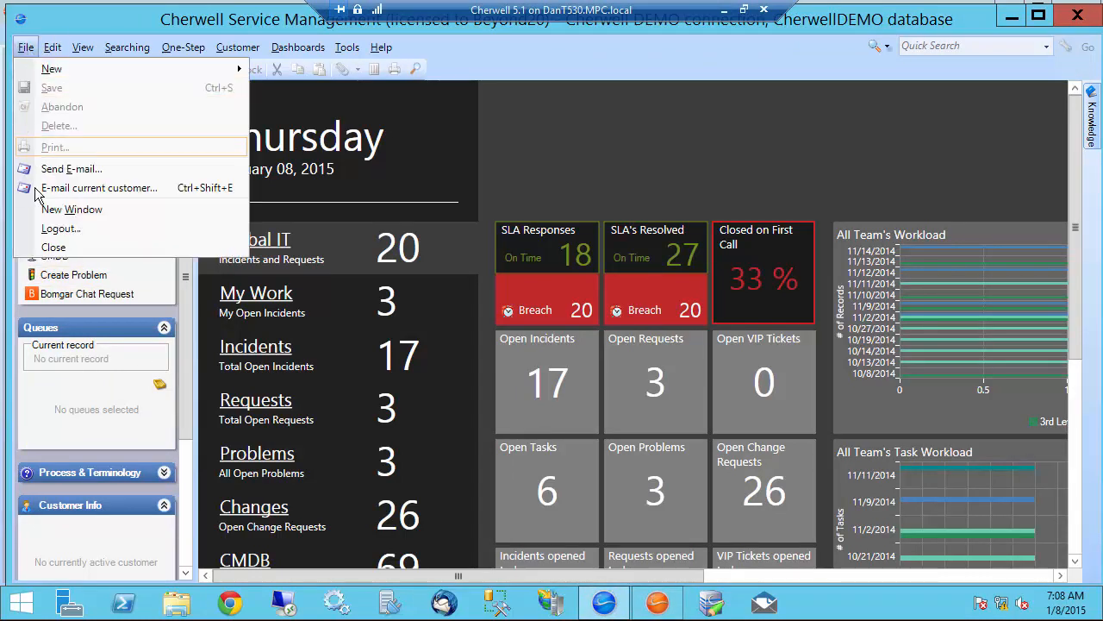
{"action": "left_click", "coordinate": [60, 227]}
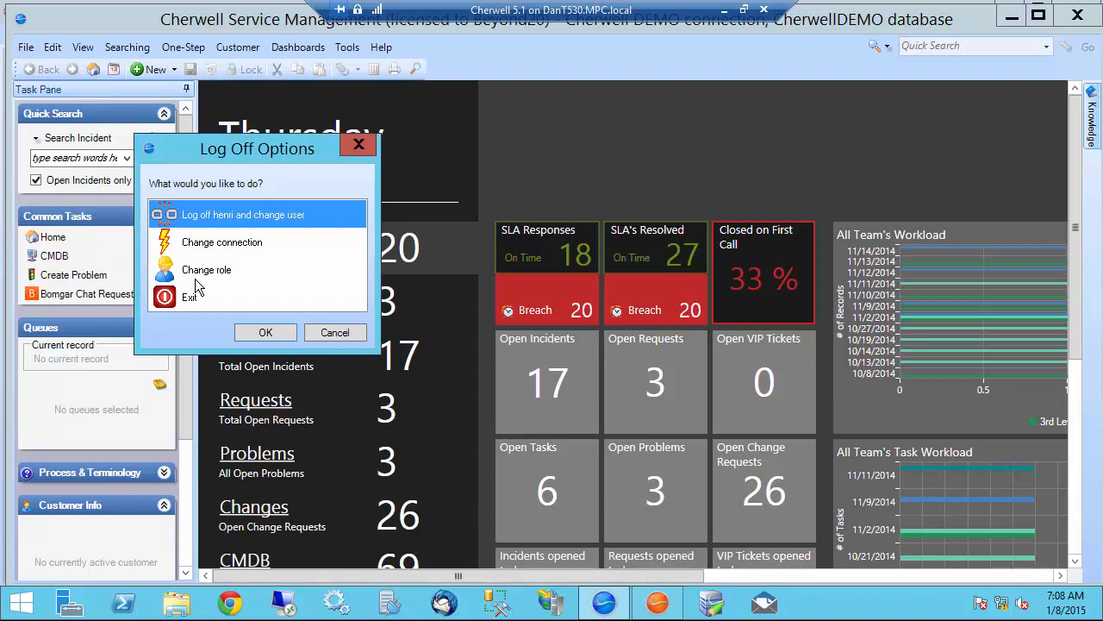
{"action": "left_click", "coordinate": [266, 331]}
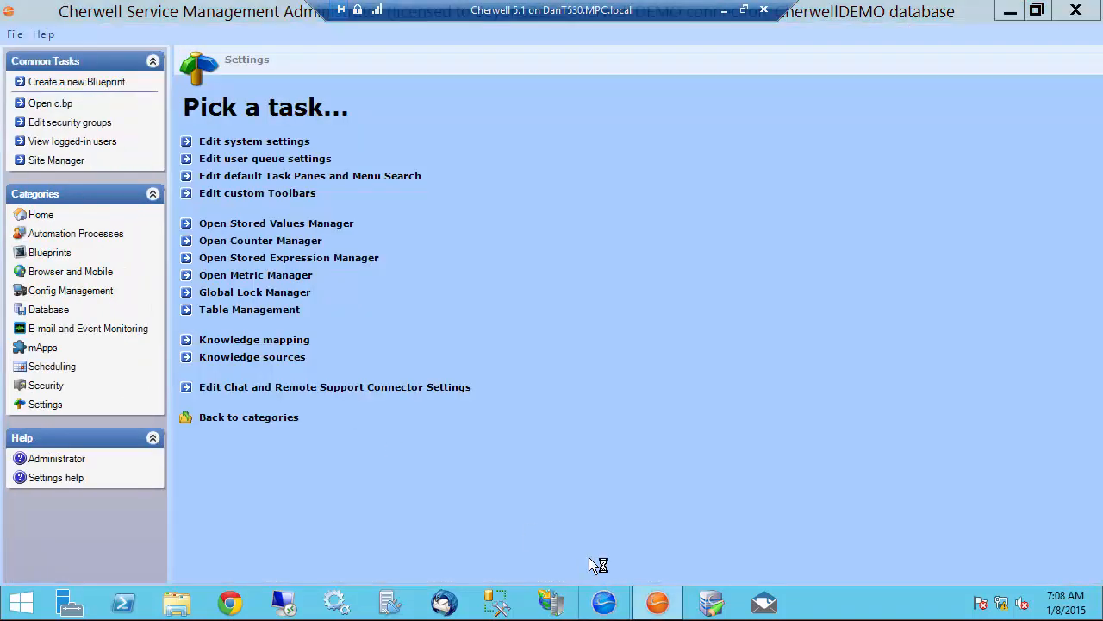
{"action": "mouse_move", "coordinate": [567, 329]}
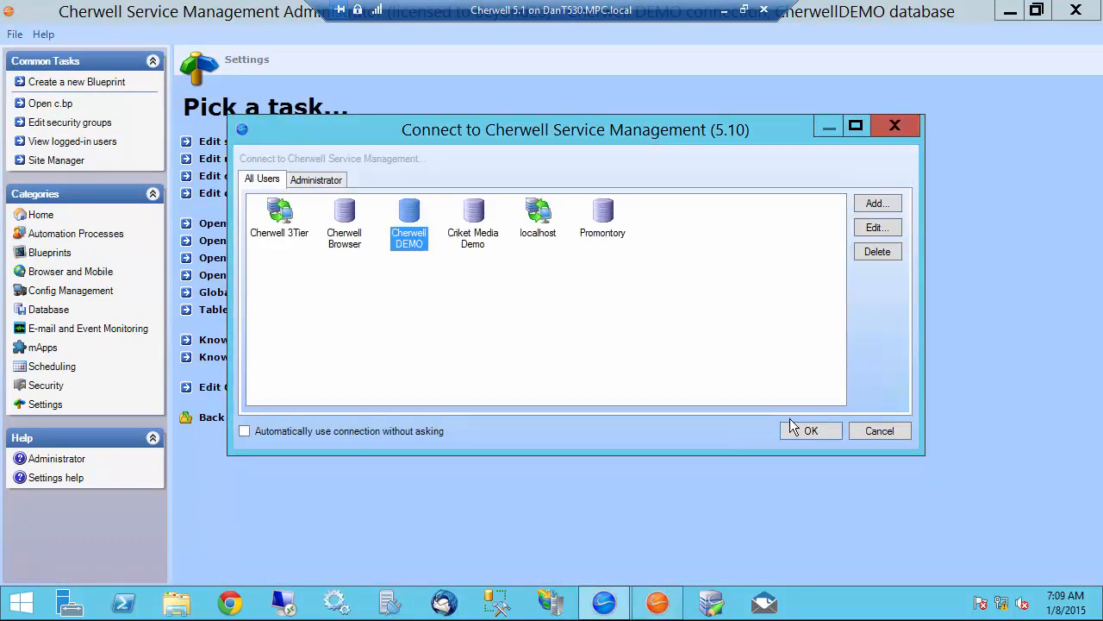
Sign in to the Cherwell DEMO connection as user 'henr' with its password.
{"action": "left_click", "coordinate": [810, 431]}
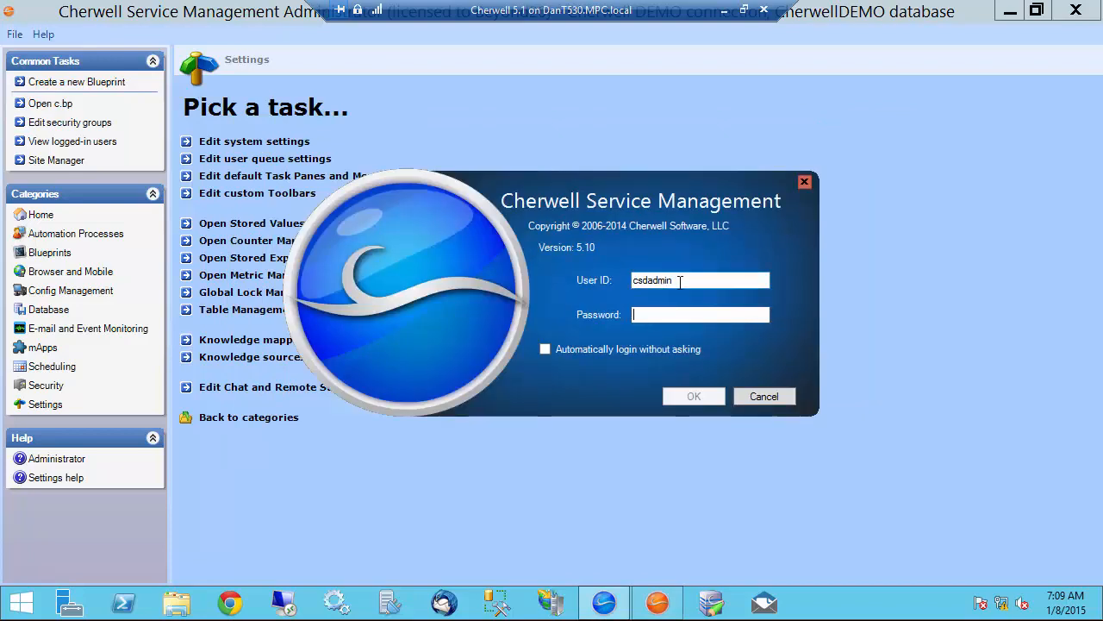
{"action": "type", "text": "henr"}
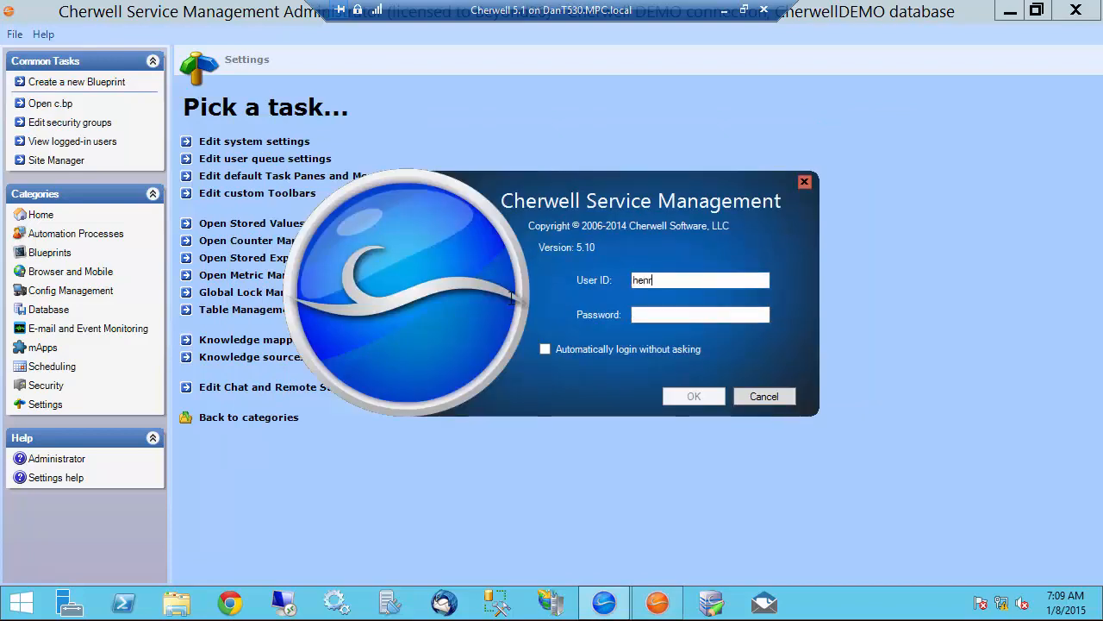
{"action": "type", "text": "•••••"}
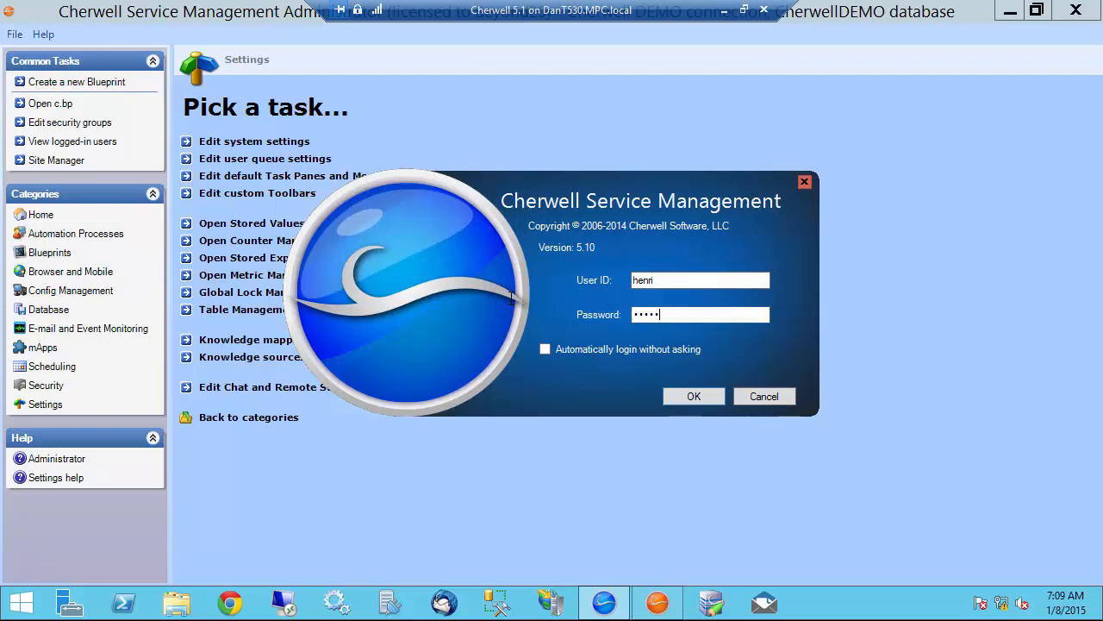
{"action": "left_click", "coordinate": [693, 395]}
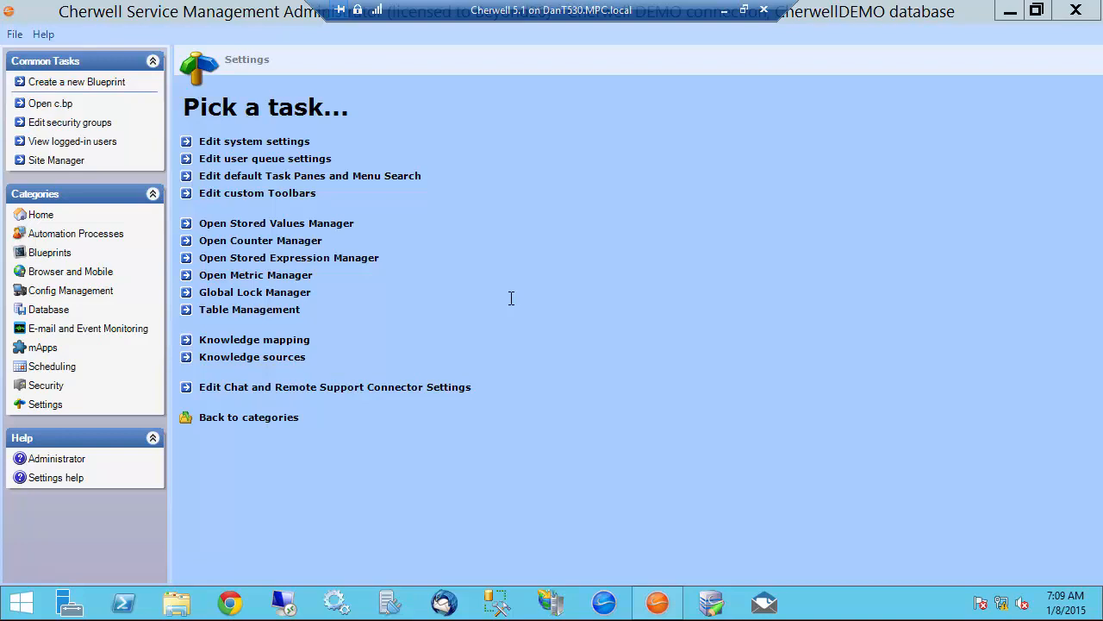
{"action": "mouse_move", "coordinate": [535, 376]}
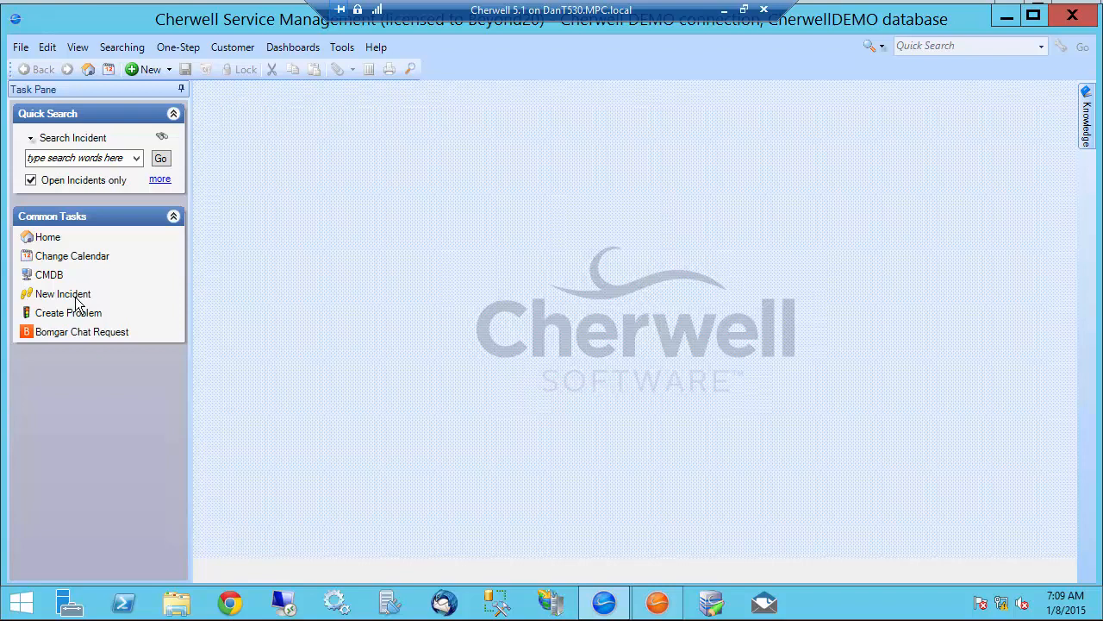
{"action": "left_click", "coordinate": [657, 602]}
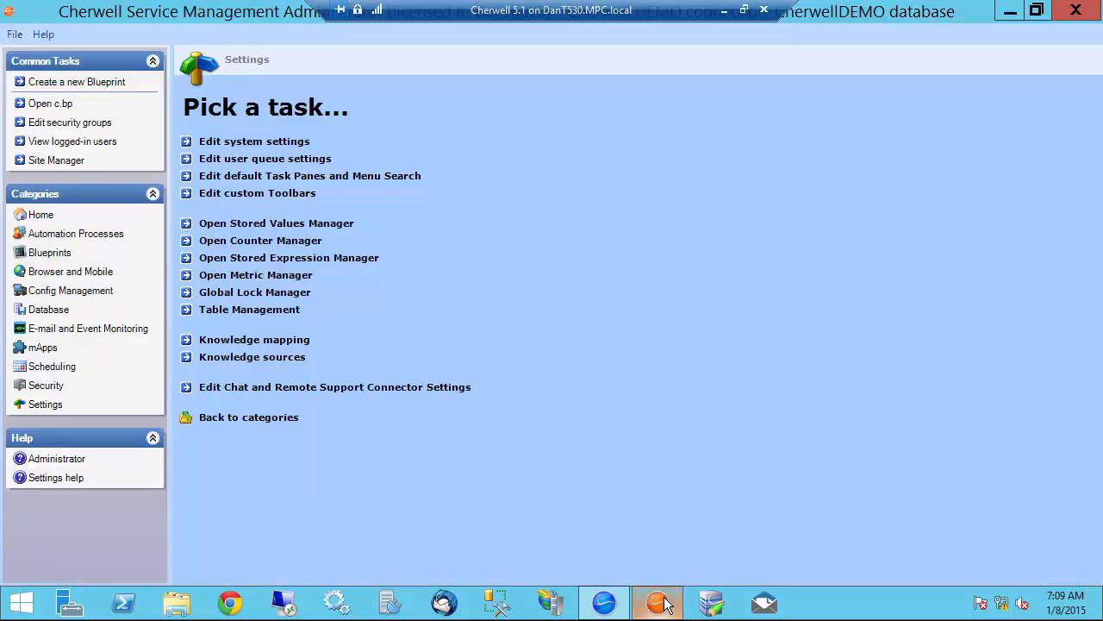
{"action": "mouse_move", "coordinate": [705, 372]}
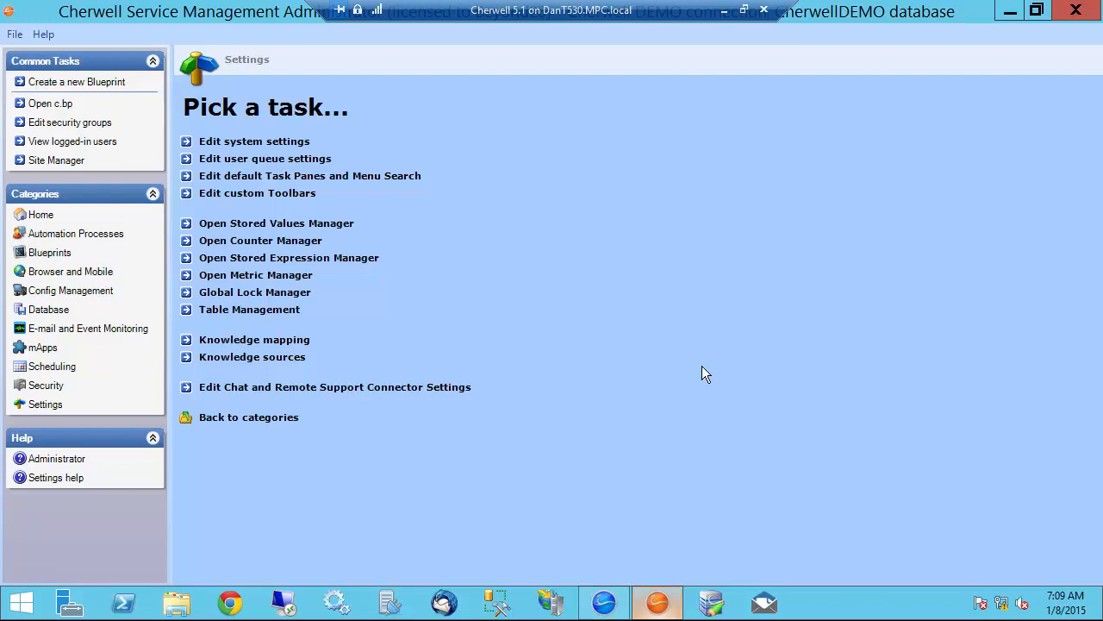
{"action": "mouse_move", "coordinate": [45, 387]}
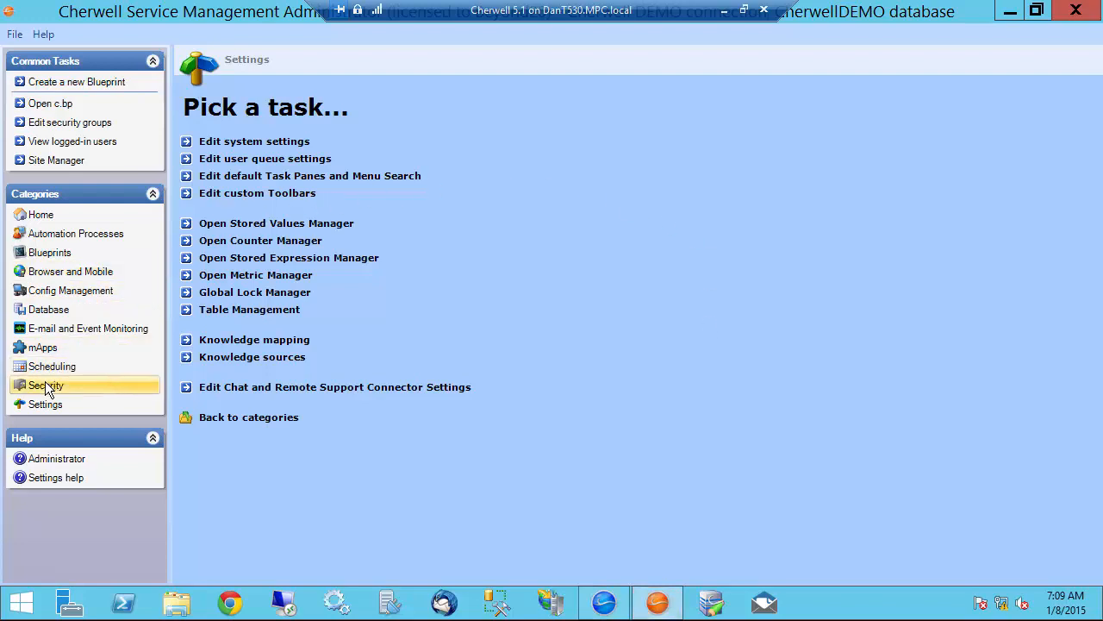
Show the Security tasks and start editing roles.
{"action": "left_click", "coordinate": [45, 384]}
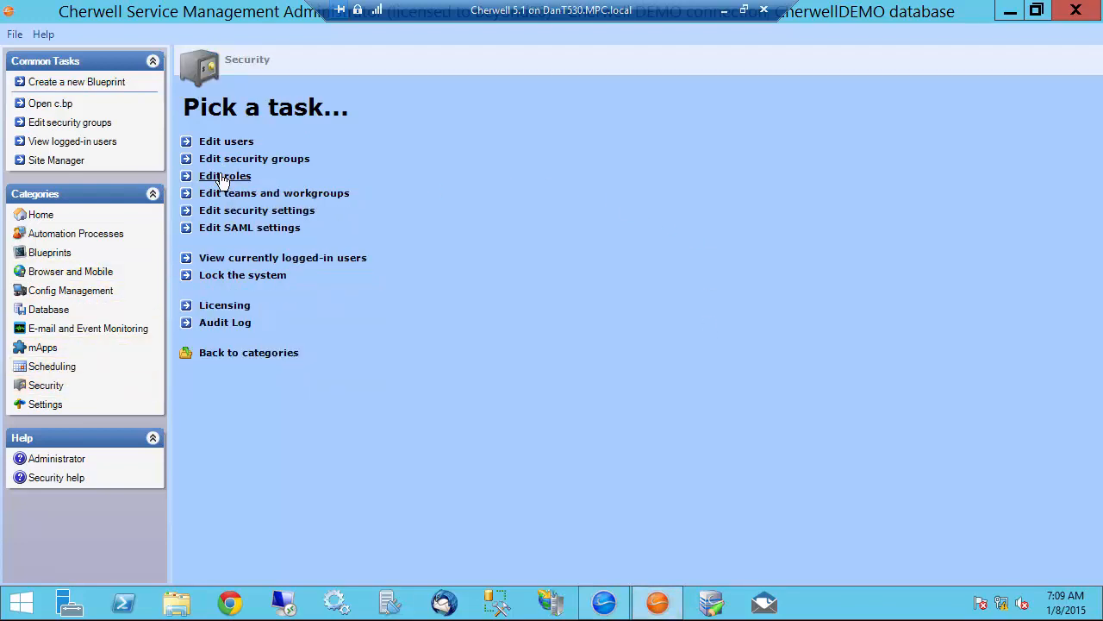
{"action": "left_click", "coordinate": [224, 176]}
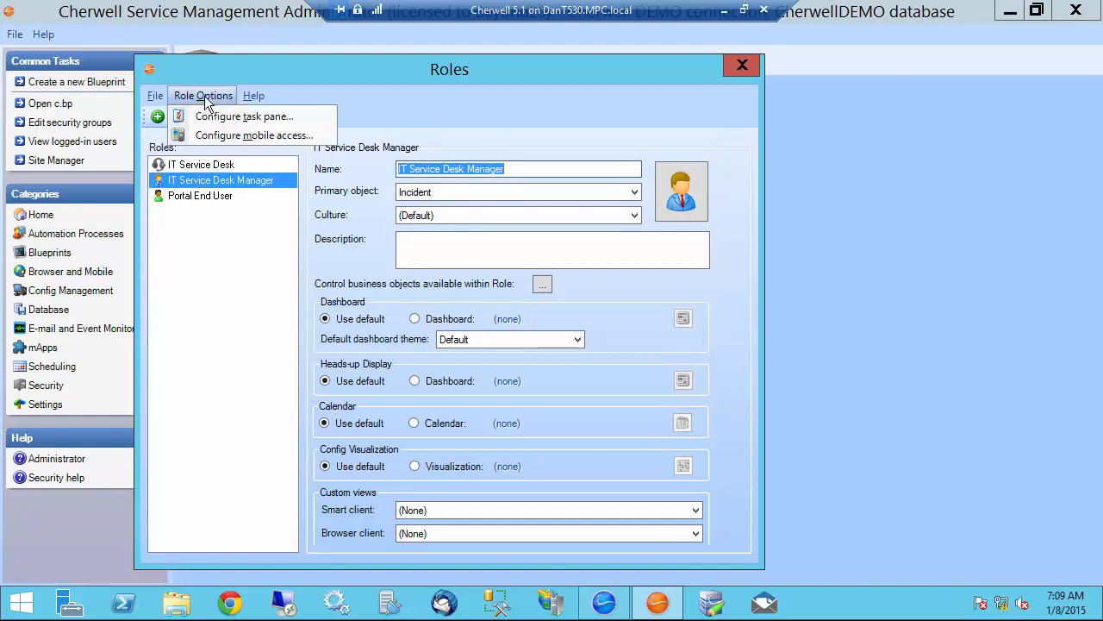
Give the IT Service Desk Manager role its own task pane instead of the default.
{"action": "left_click", "coordinate": [245, 116]}
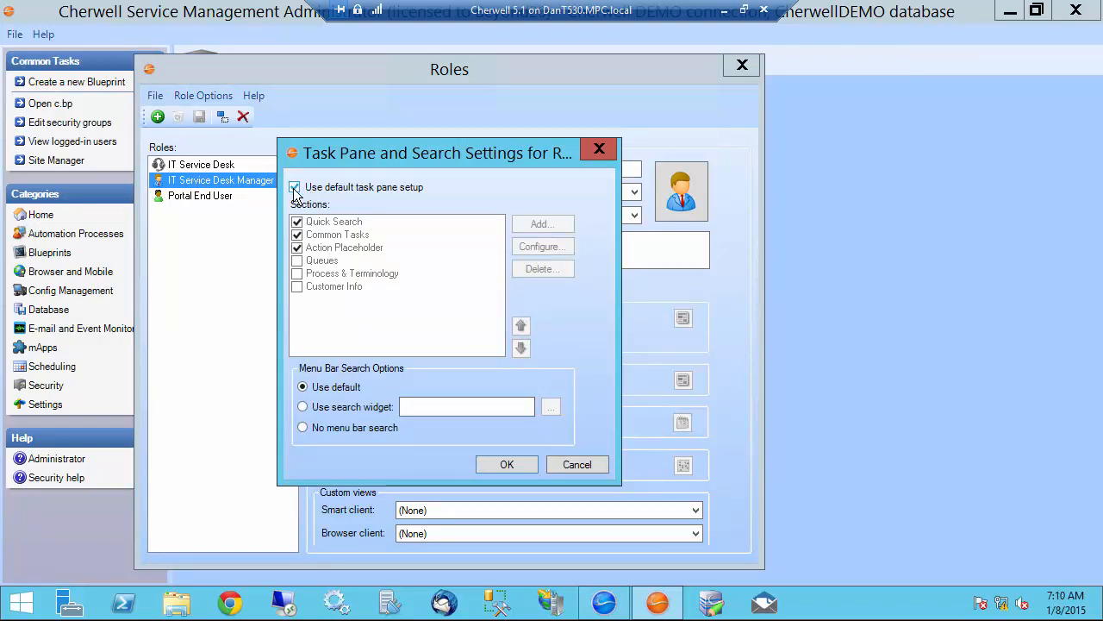
{"action": "left_click", "coordinate": [296, 186]}
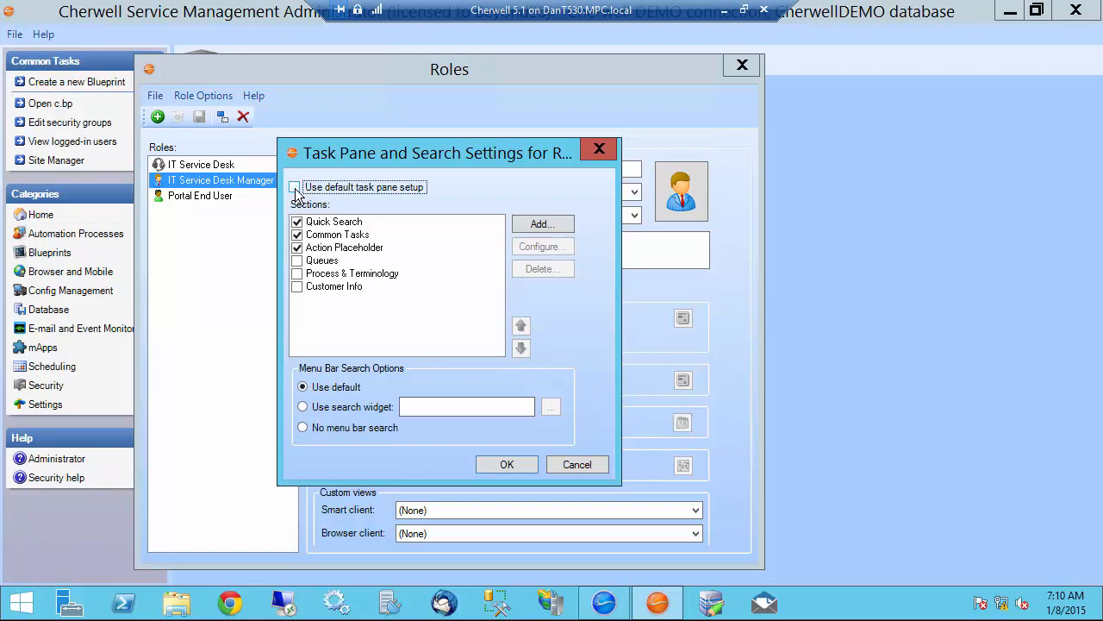
{"action": "left_click", "coordinate": [336, 234]}
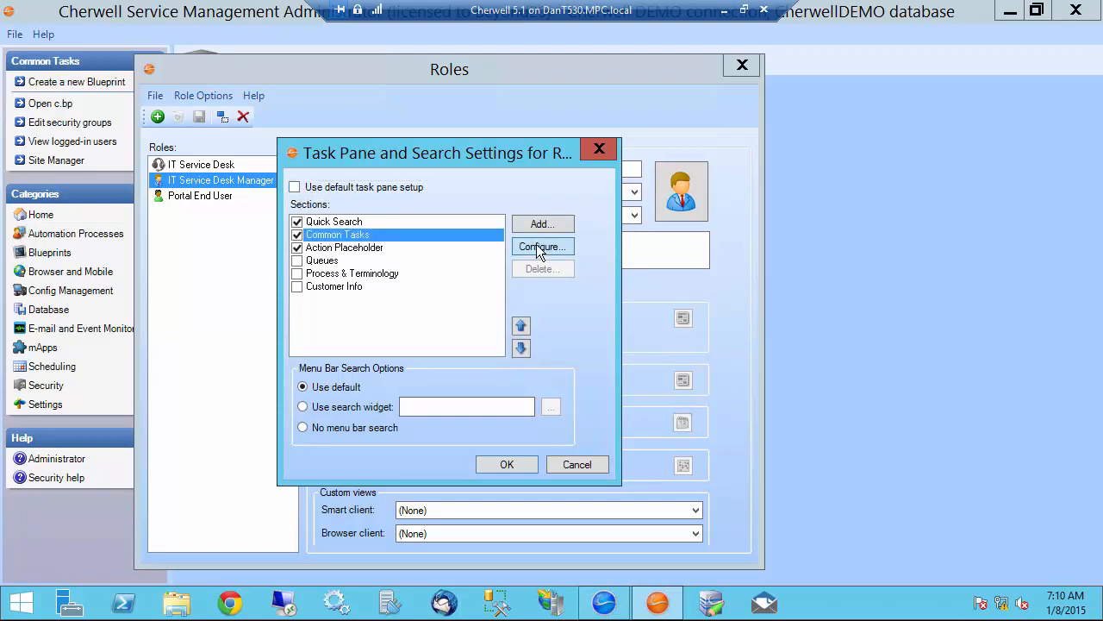
Remove Change Calendar and New Incident from the role's Common Tasks actions.
{"action": "left_click", "coordinate": [542, 246]}
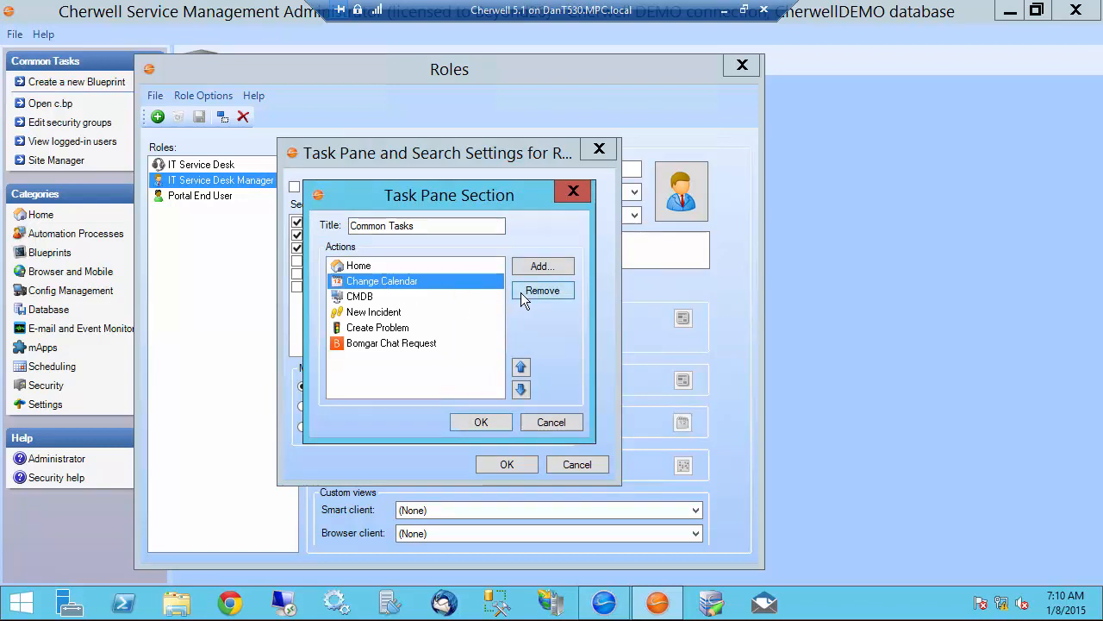
{"action": "left_click", "coordinate": [543, 290]}
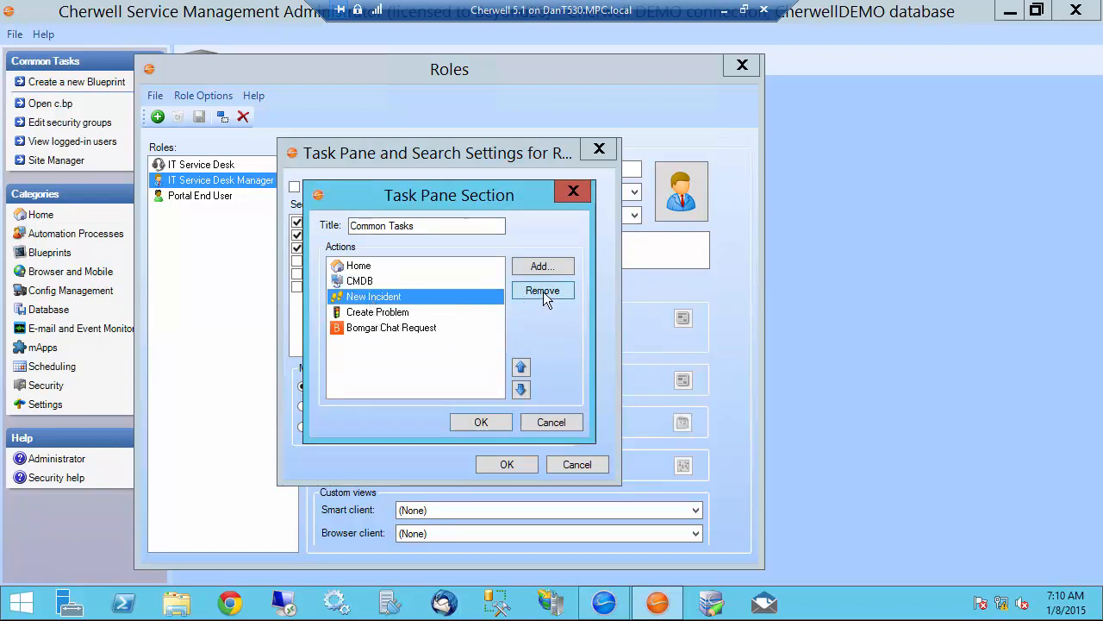
{"action": "left_click", "coordinate": [543, 290]}
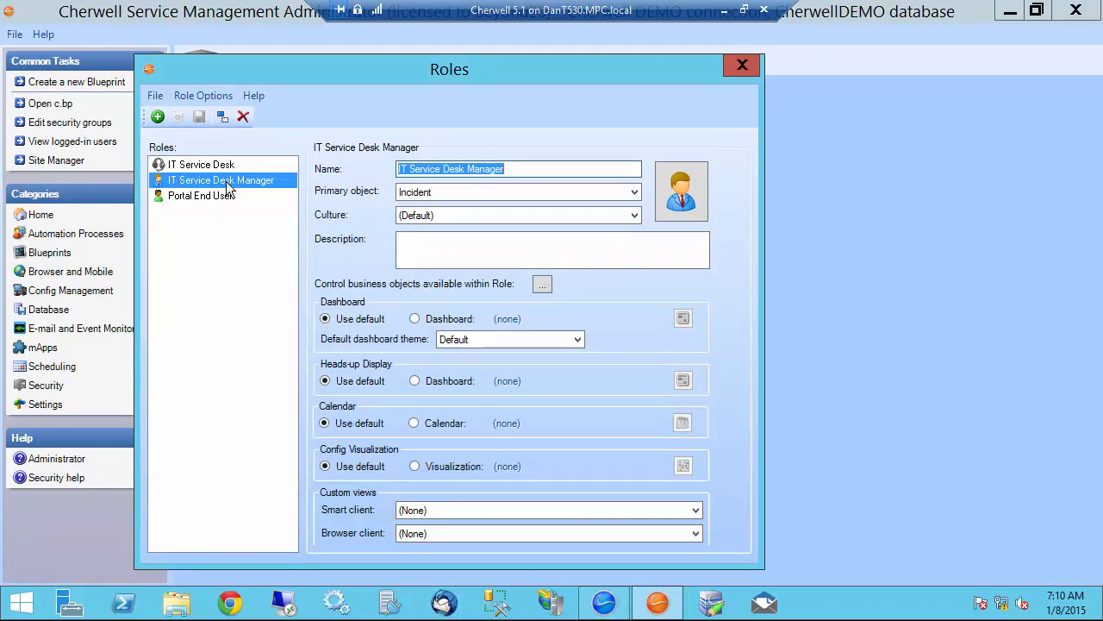
{"action": "mouse_move", "coordinate": [246, 248]}
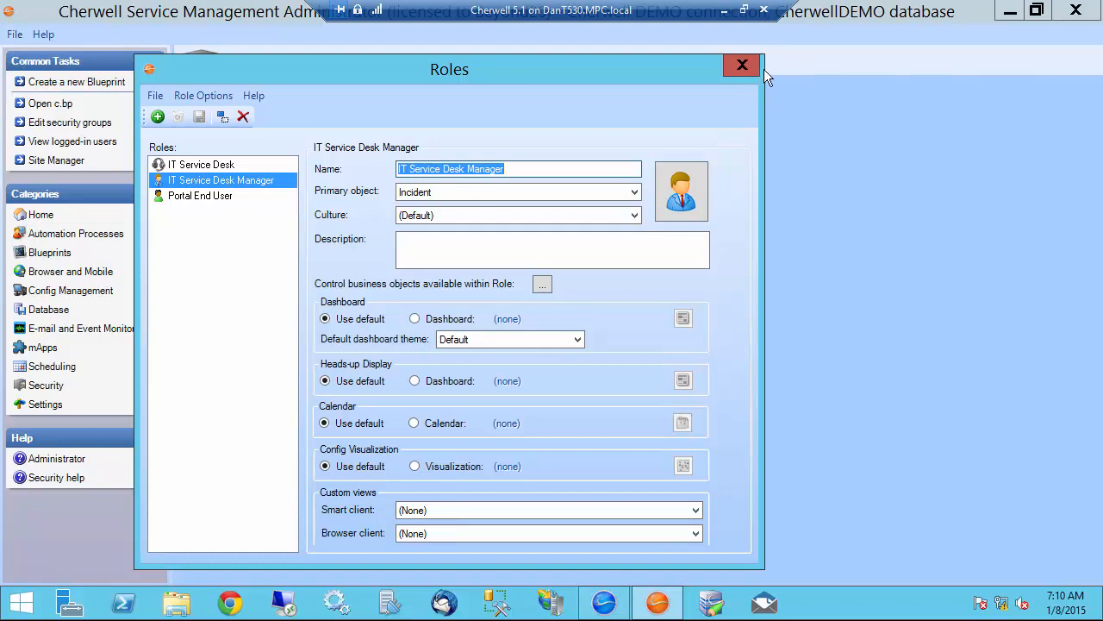
Close the Roles window, returning to the Security task list.
{"action": "left_click", "coordinate": [741, 65]}
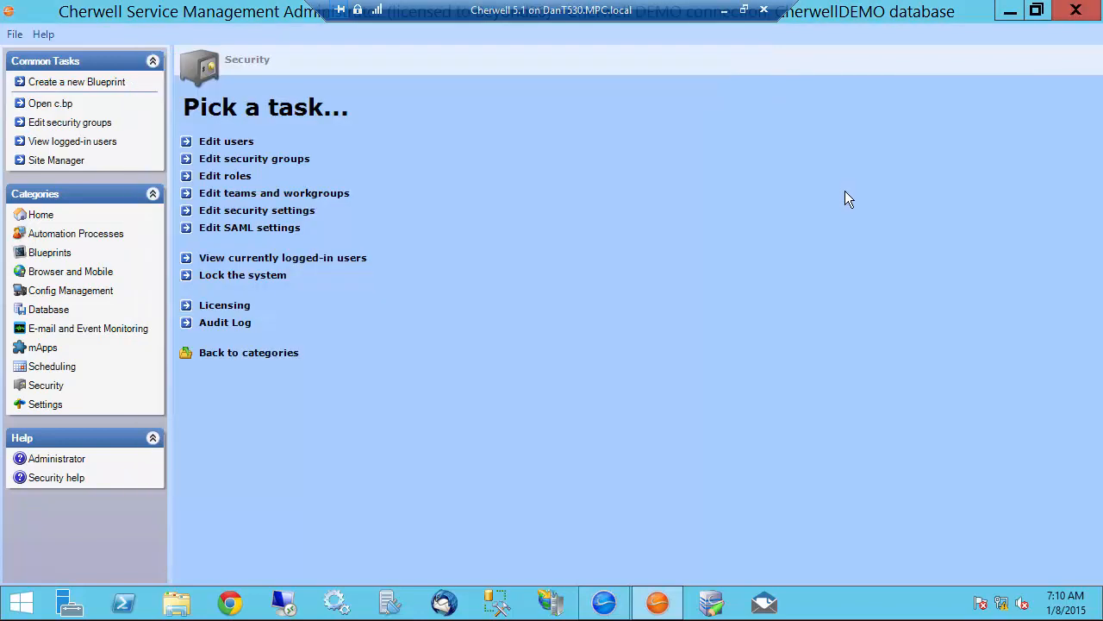